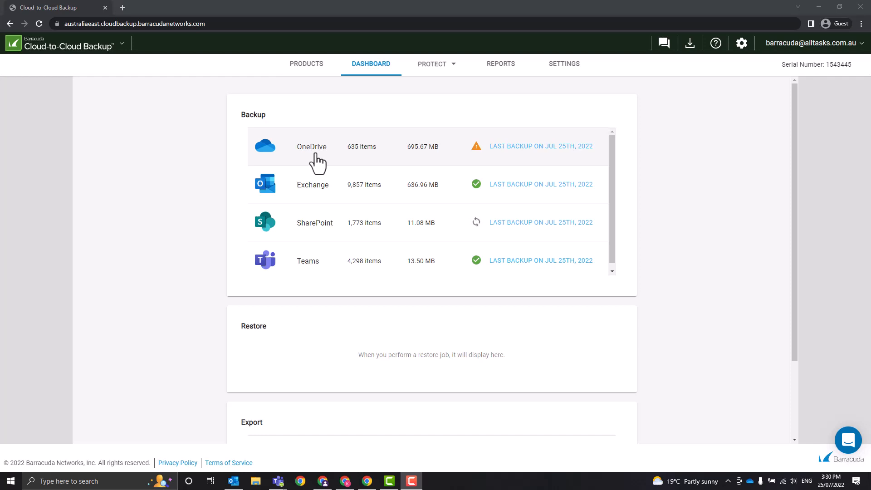
mouse_move(298, 230)
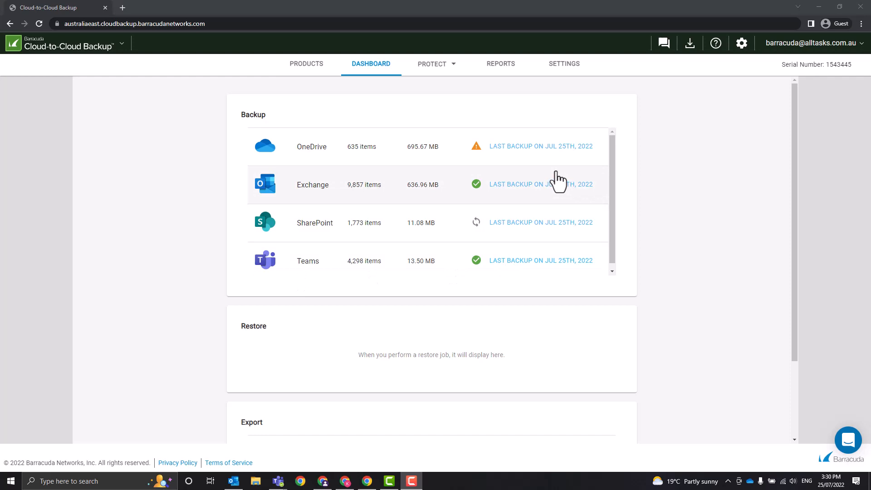
mouse_move(557, 192)
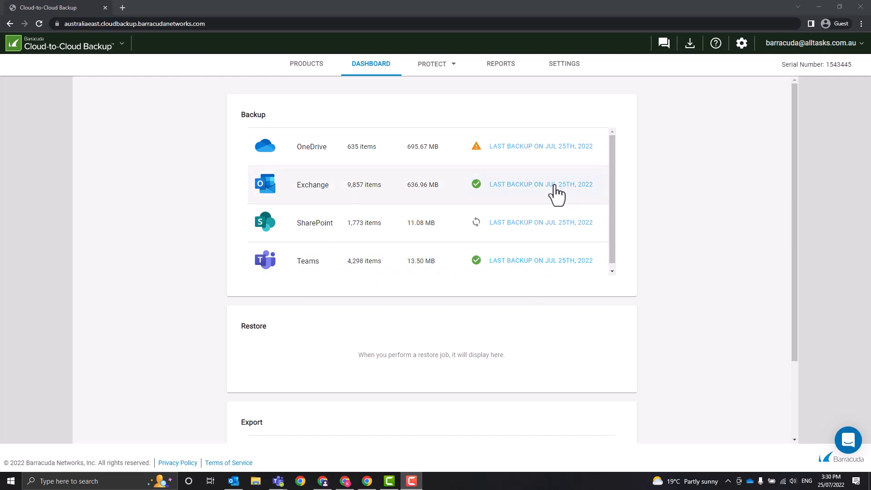
Step: Show the Reports page and browse the backup and export job list down to the July 20–23 entries
click(500, 64)
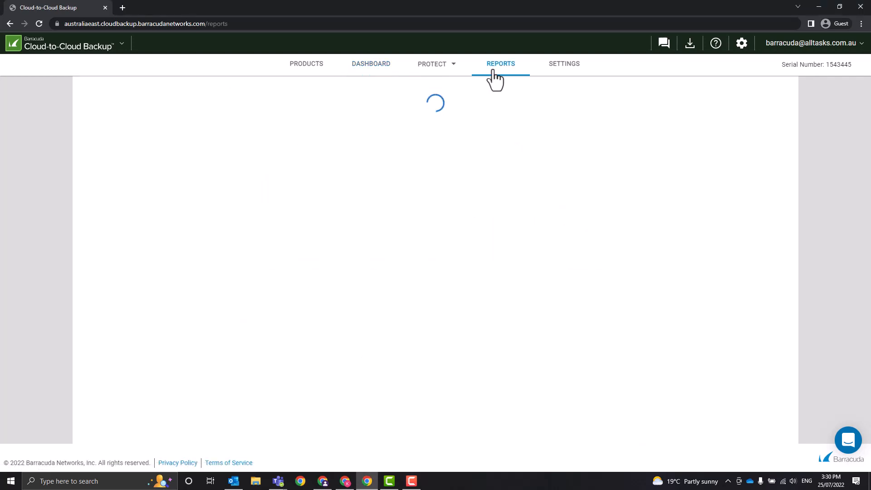
click(499, 64)
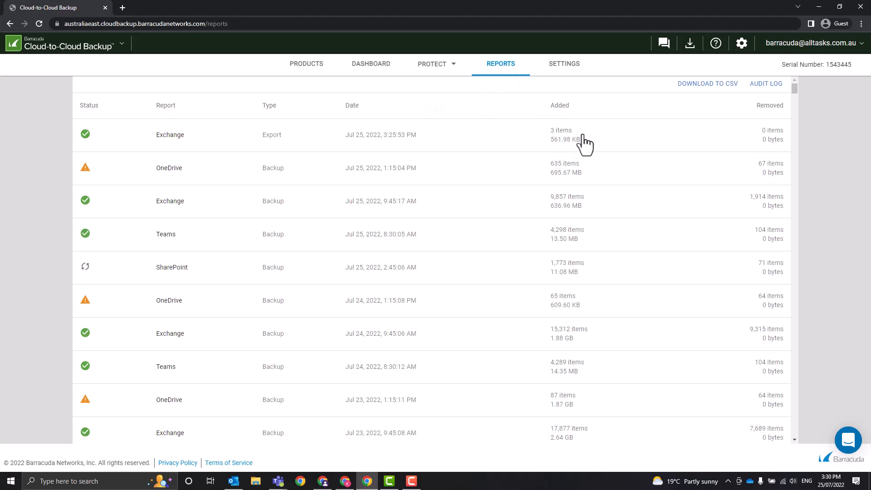
mouse_move(396, 120)
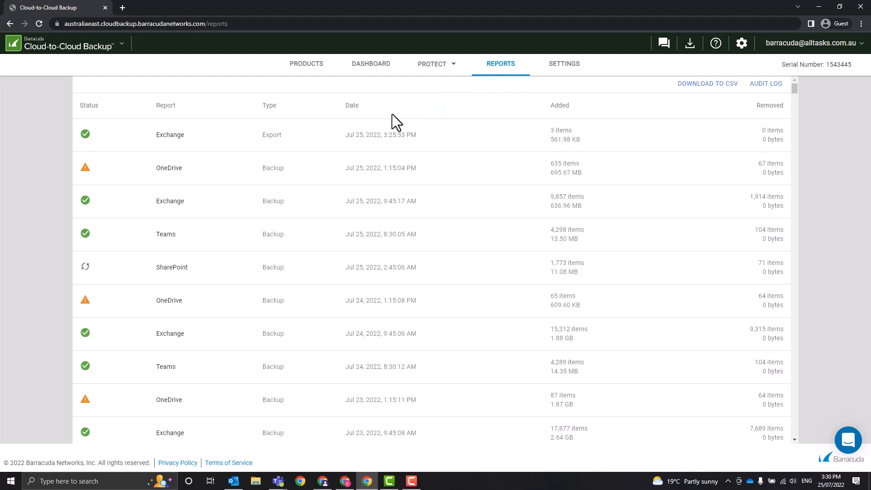
mouse_move(555, 148)
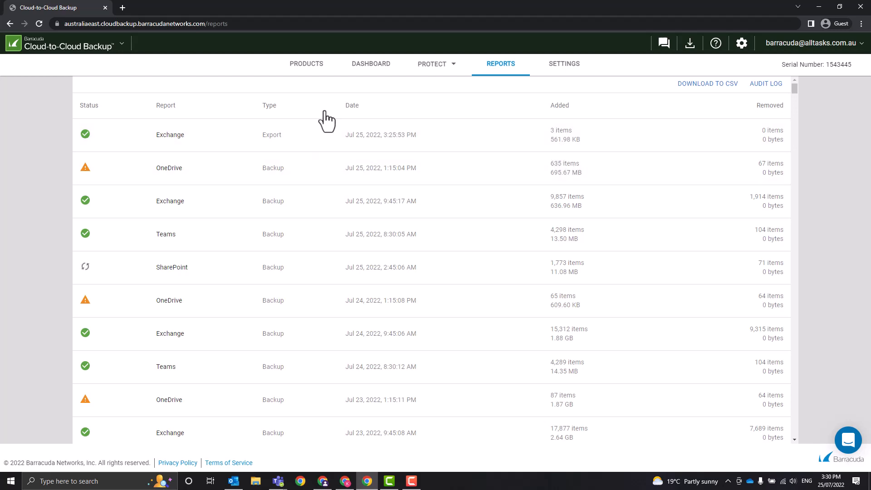
mouse_move(139, 210)
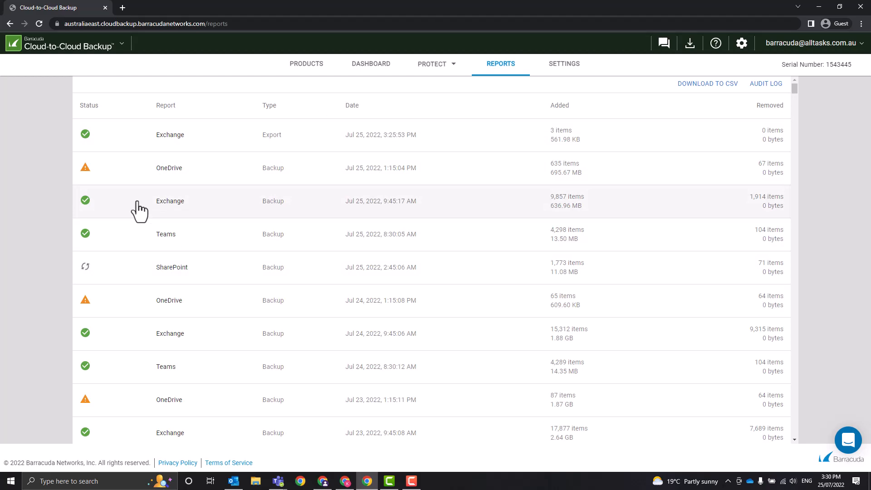
scroll(down, 3)
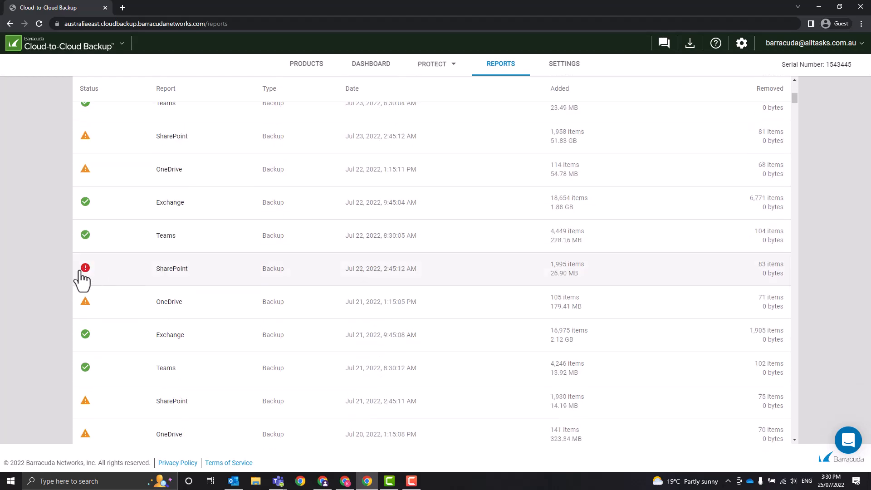
mouse_move(131, 276)
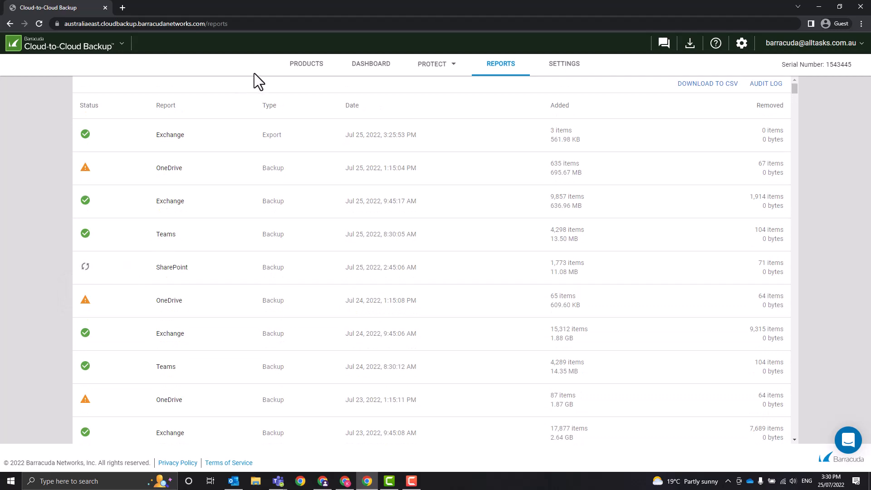
mouse_move(251, 75)
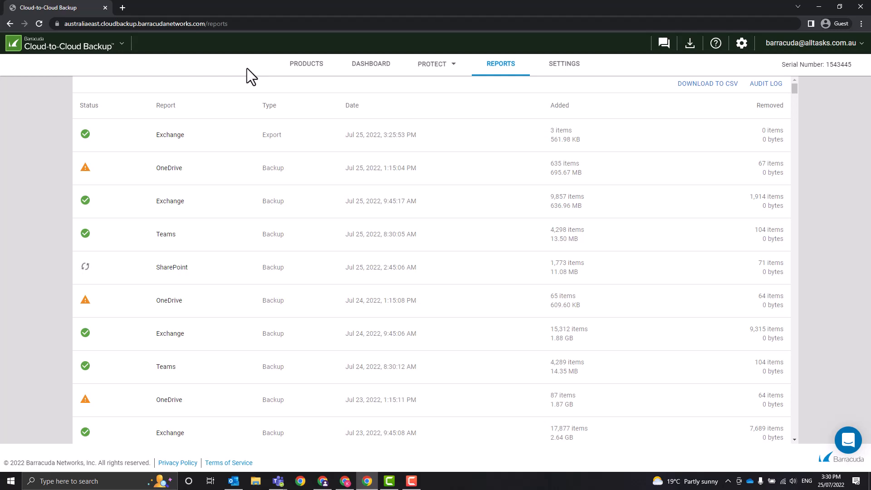
Step: Show the Exchange protection page from the PROTECT menu and browse the backed-up mailboxes
click(433, 64)
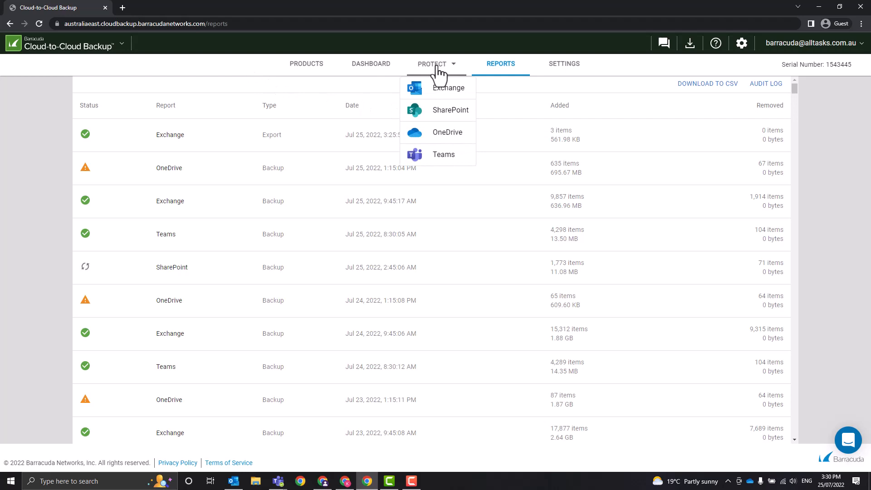
mouse_move(455, 110)
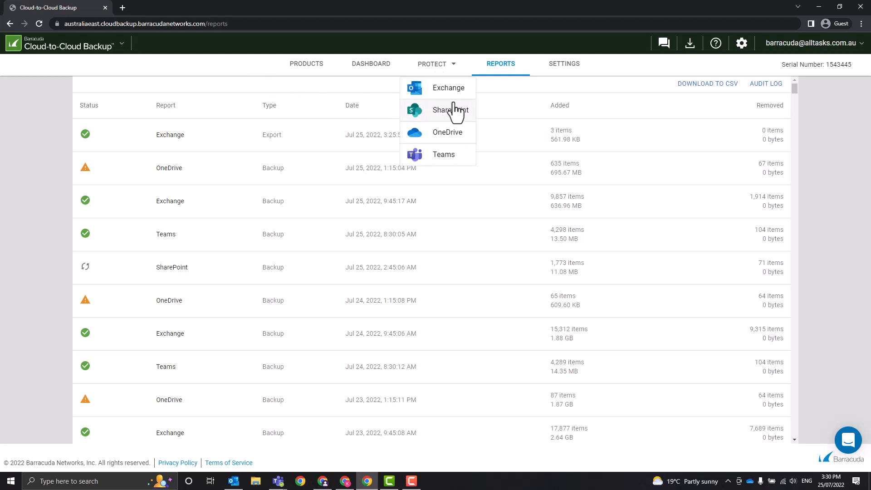
click(448, 88)
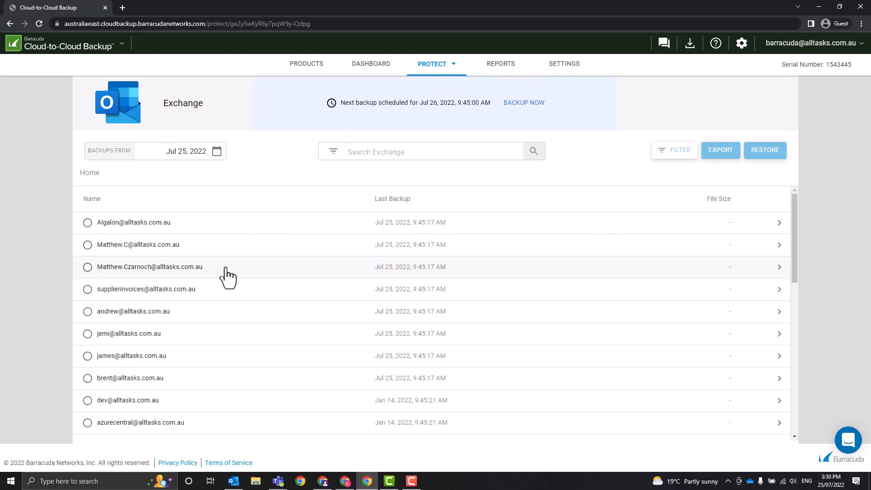
mouse_move(253, 178)
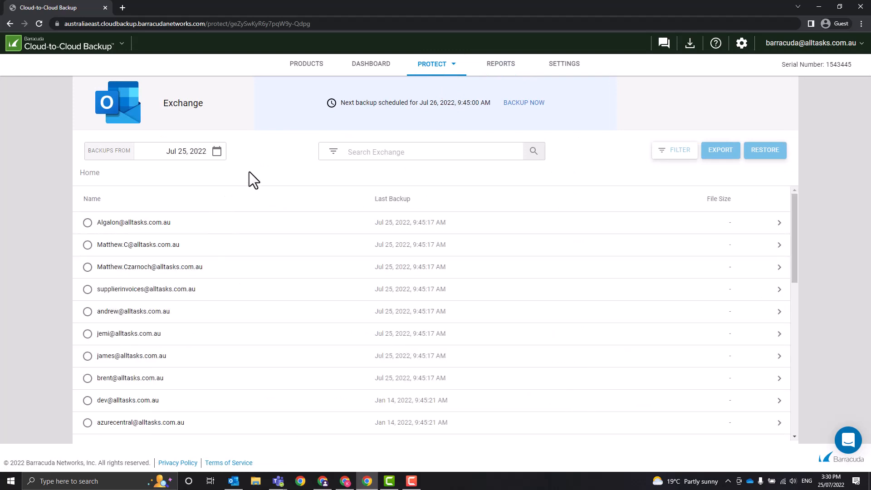
scroll(down, 3)
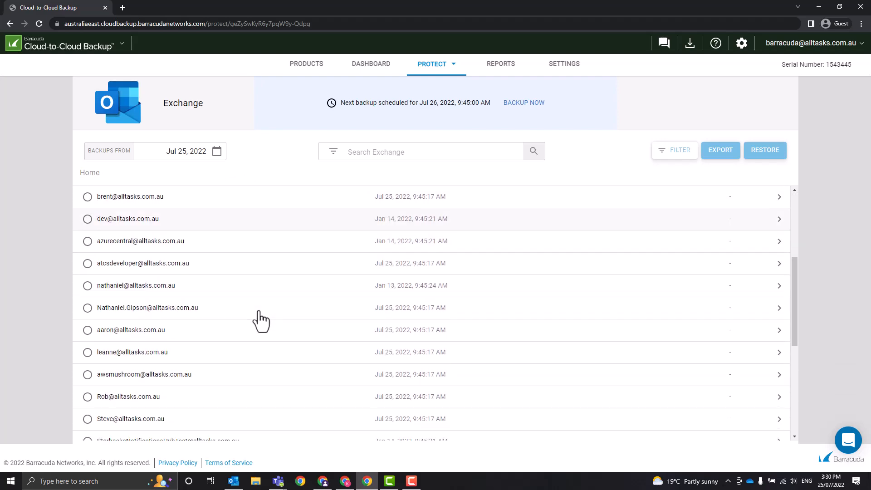
scroll(down, 3)
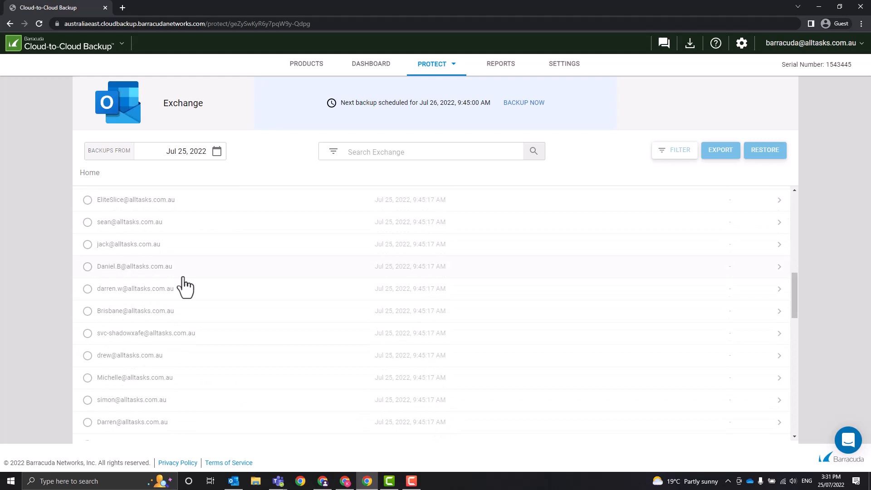
scroll(down, 3)
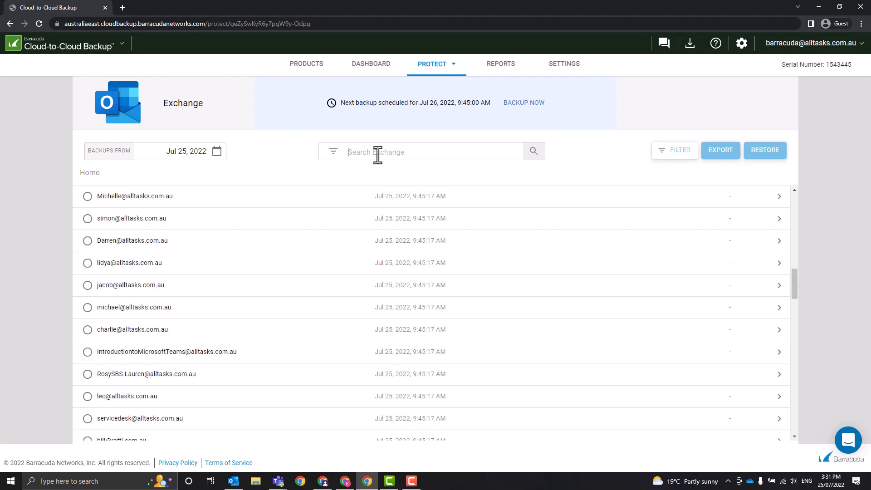
scroll(down, 3)
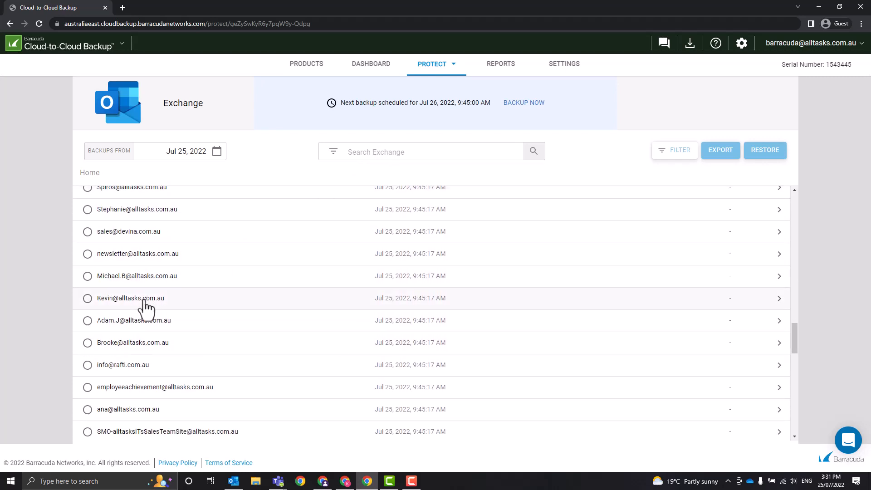
Step: Select one user mailbox and start an export of its backup
click(87, 298)
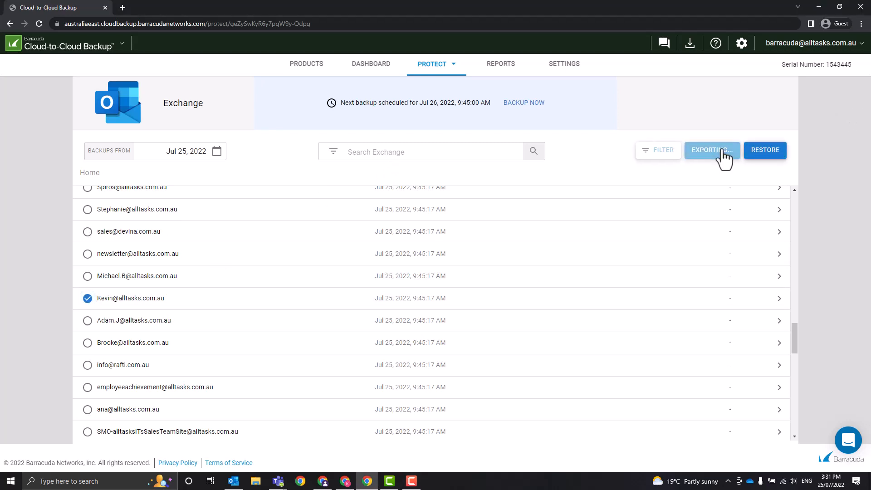
click(711, 150)
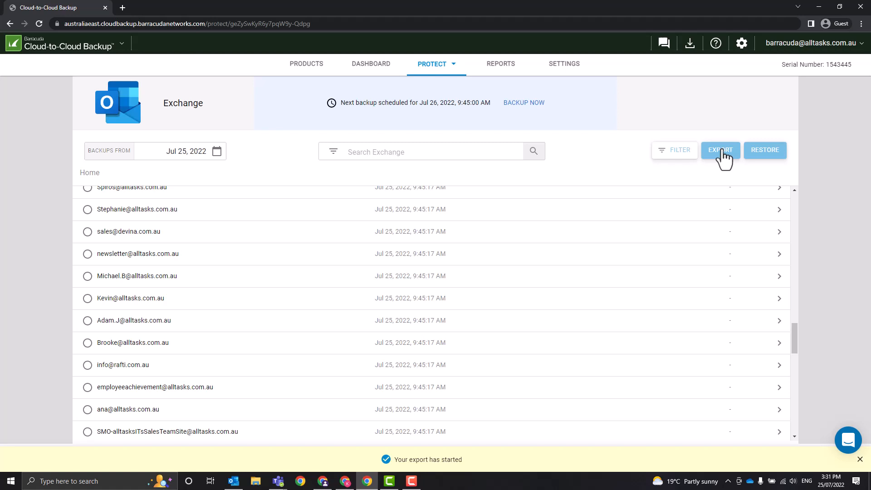
mouse_move(395, 459)
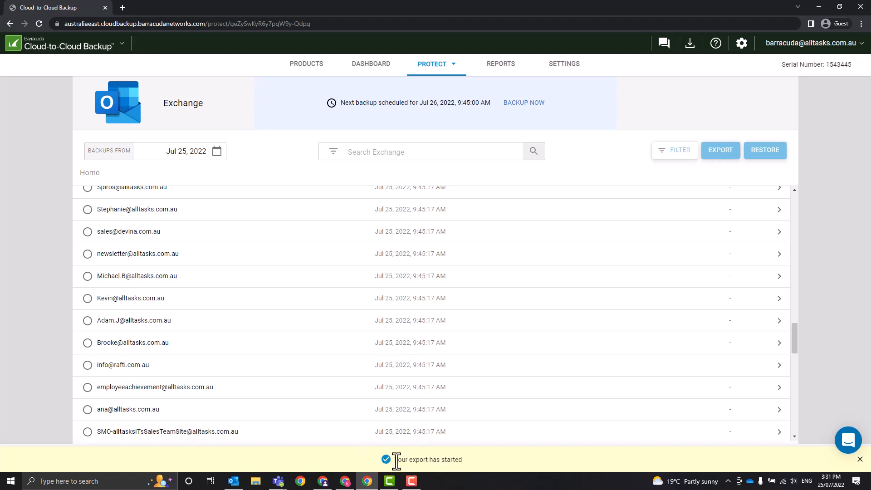
mouse_move(258, 306)
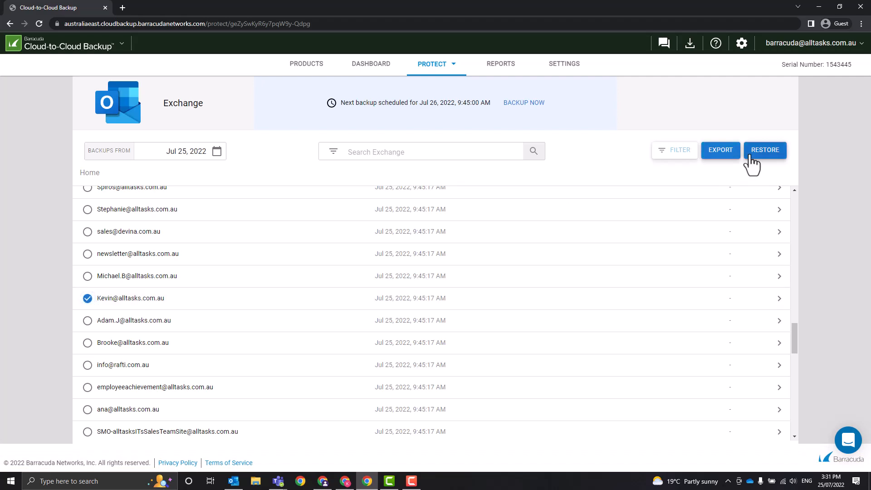
Step: Review the mailbox restore options, including restoring to another location, then cancel without restoring
click(764, 150)
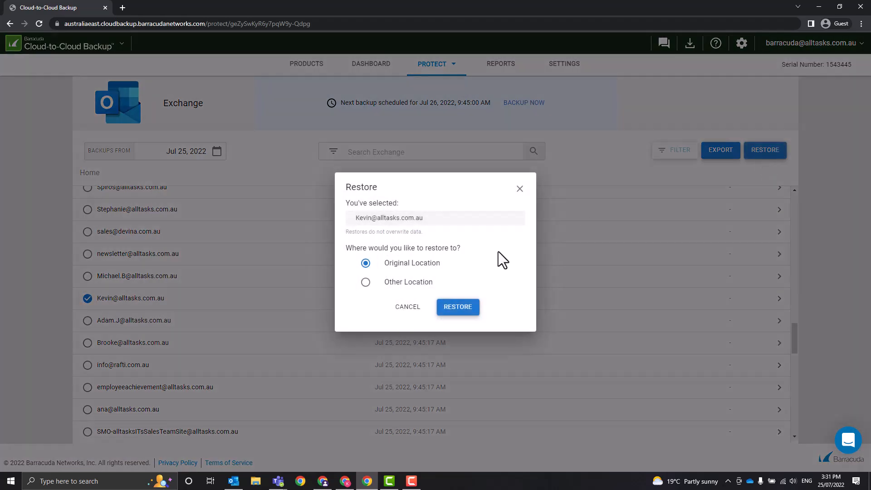
mouse_move(424, 273)
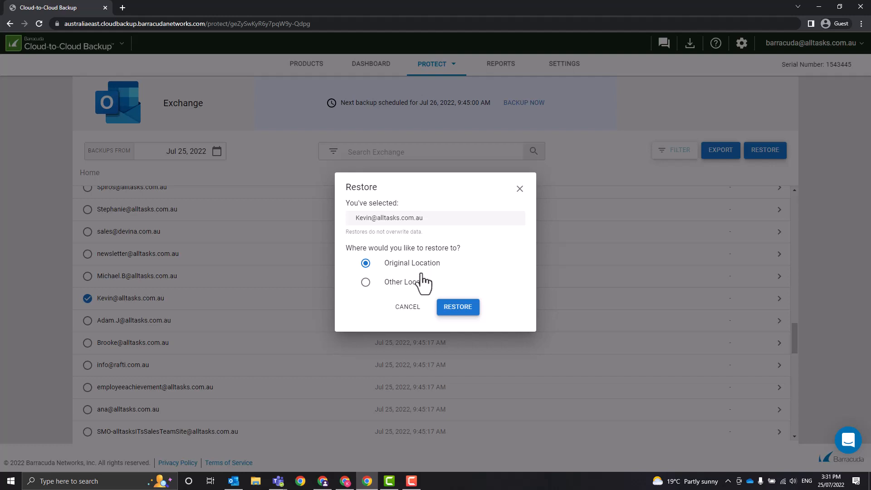
click(365, 281)
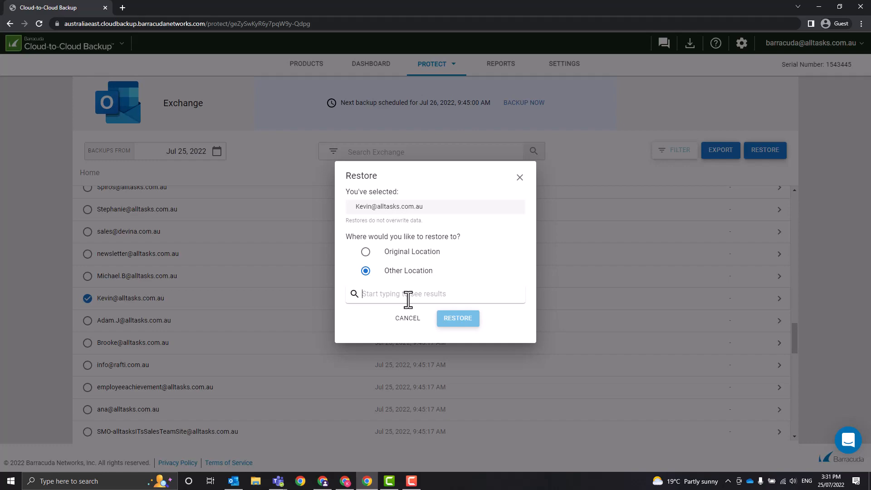
mouse_move(410, 321)
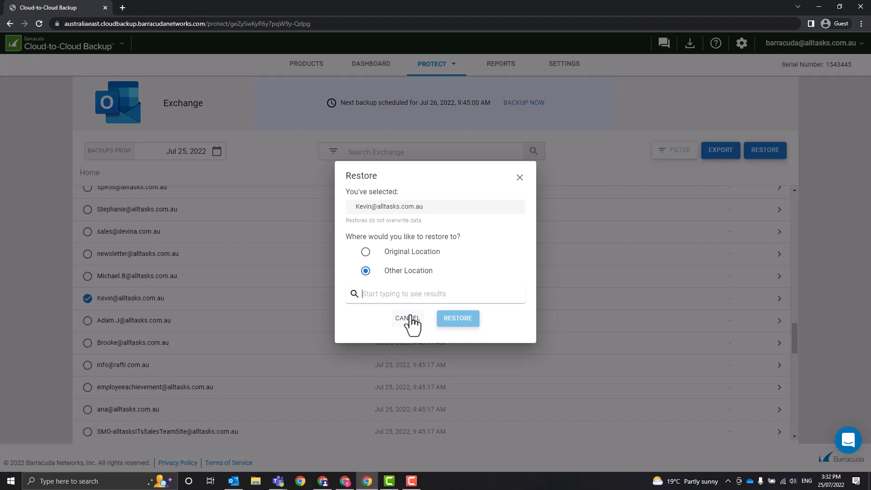
click(407, 318)
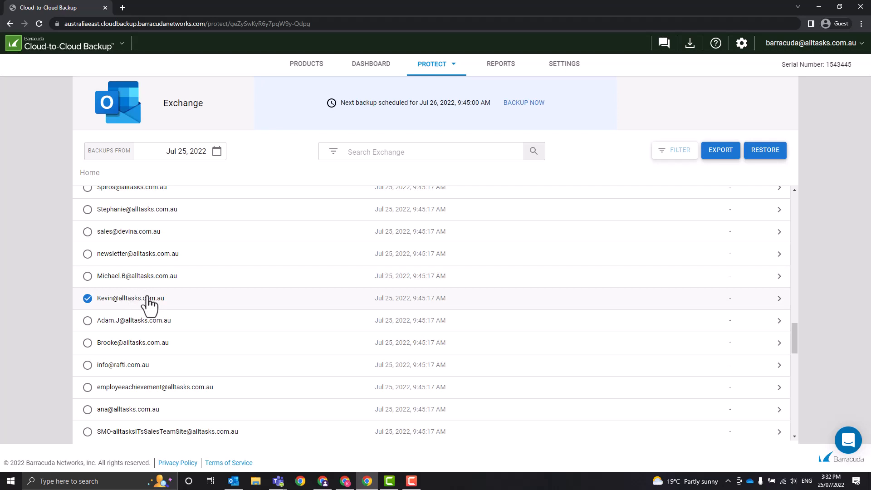
Step: Deselect the mailbox and browse into it to list its backed-up folders
click(87, 299)
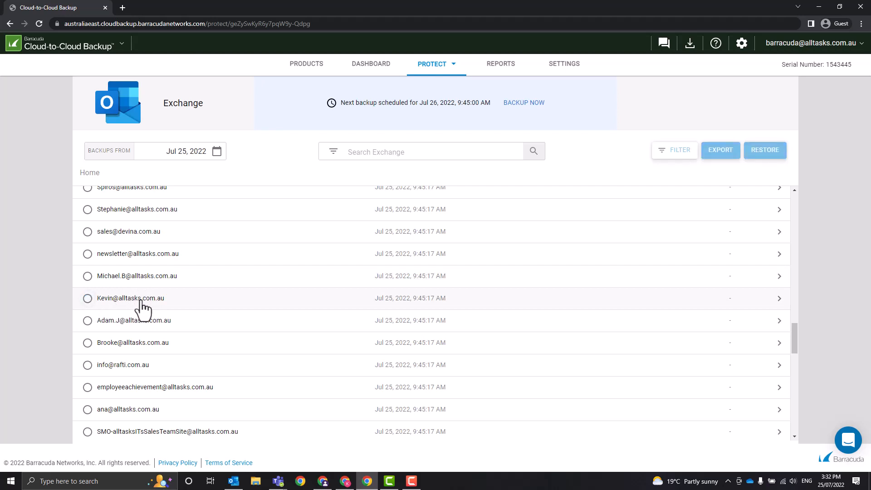
click(131, 298)
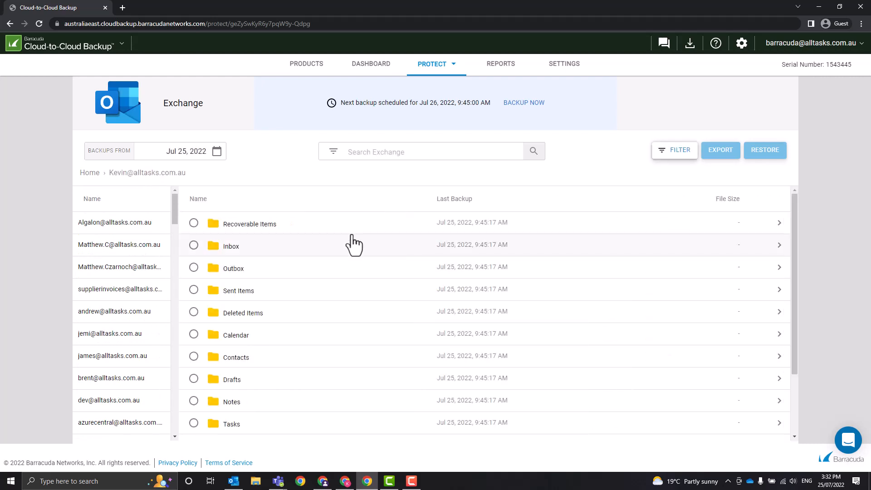
mouse_move(323, 229)
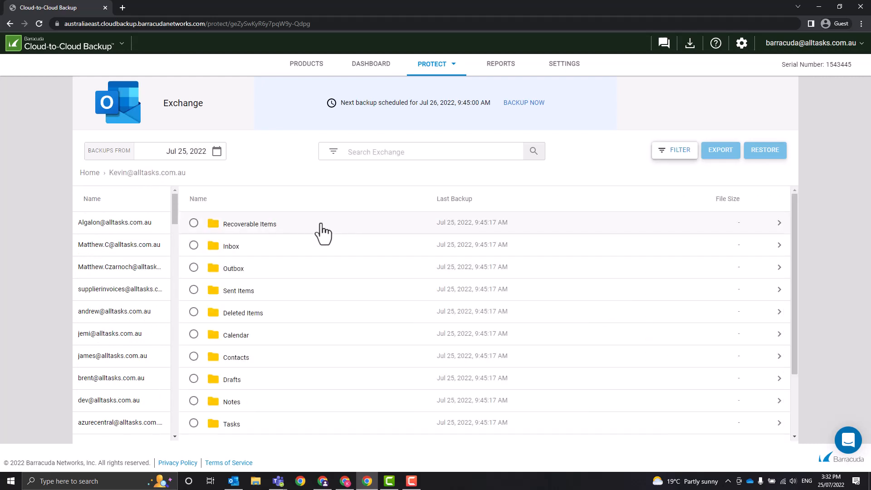
mouse_move(266, 265)
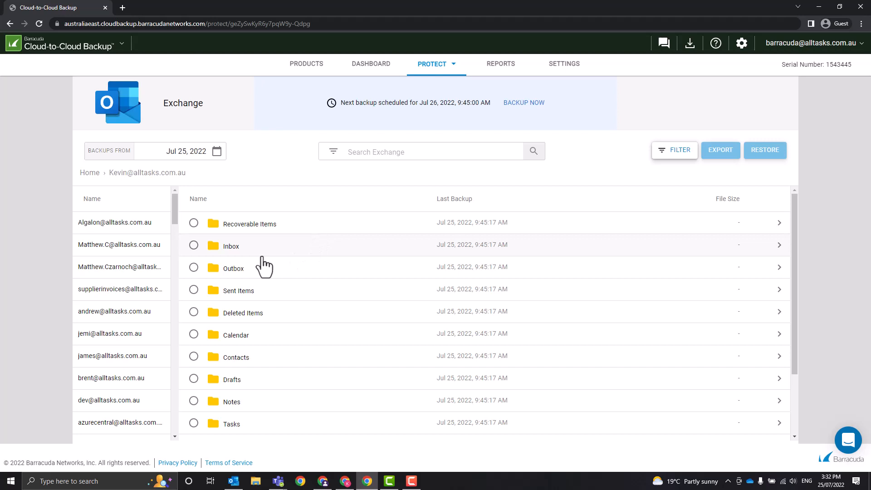
Step: List the Inbox messages and export the Run Effective Meetings in Teams email
click(230, 245)
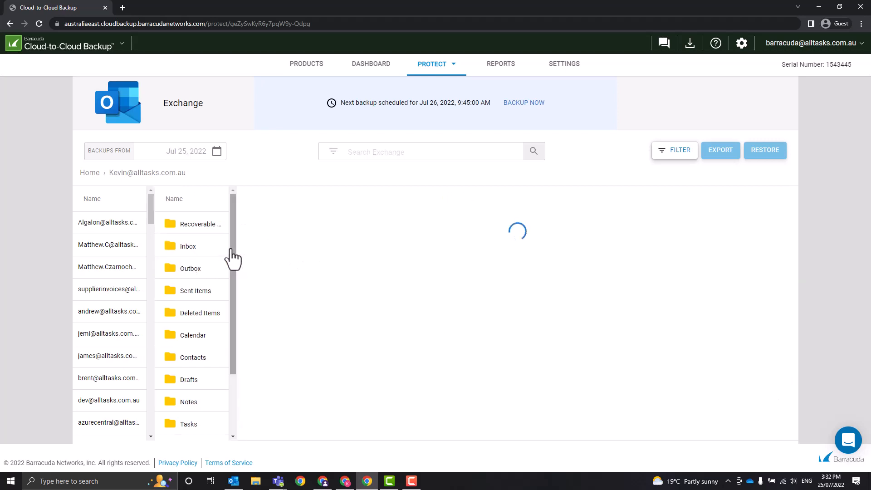
click(188, 246)
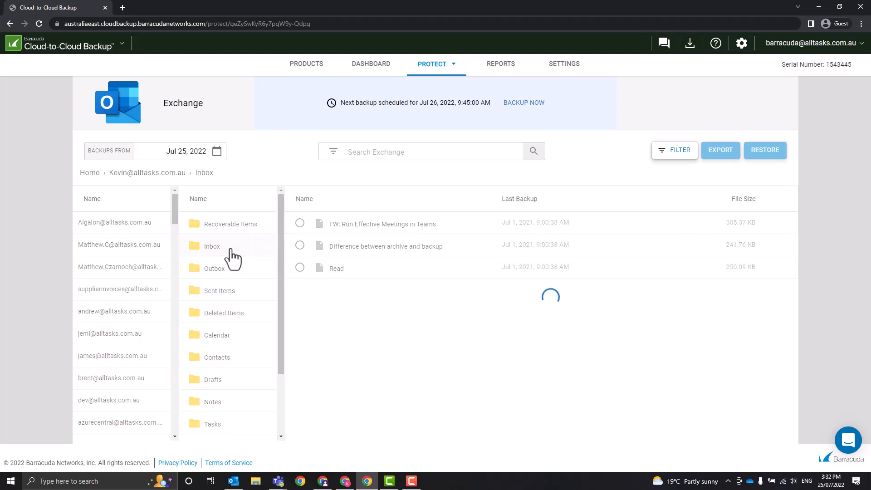
mouse_move(413, 272)
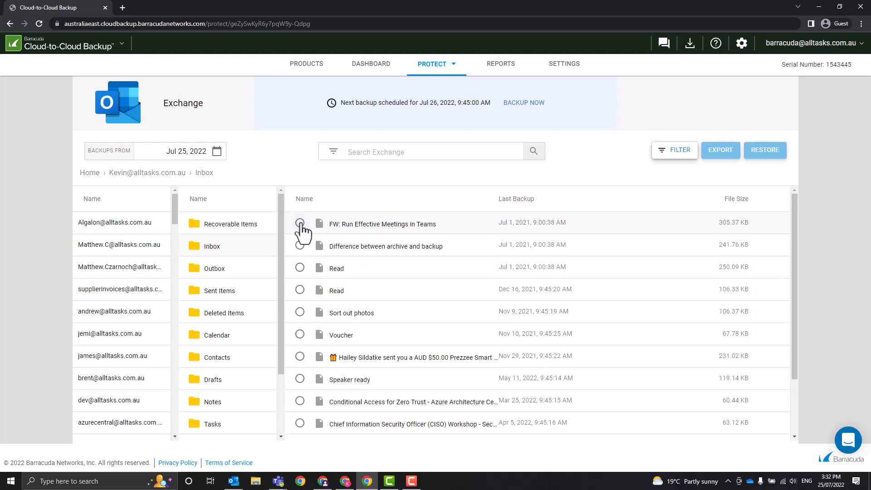
click(300, 223)
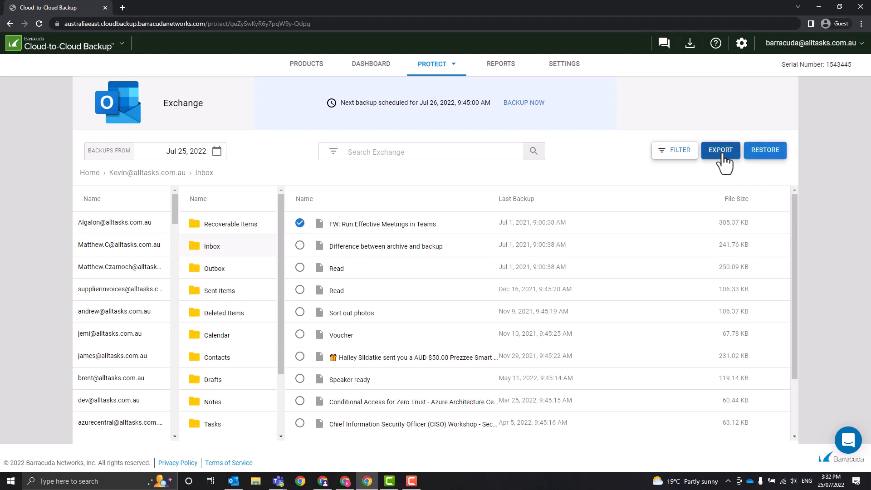
click(719, 149)
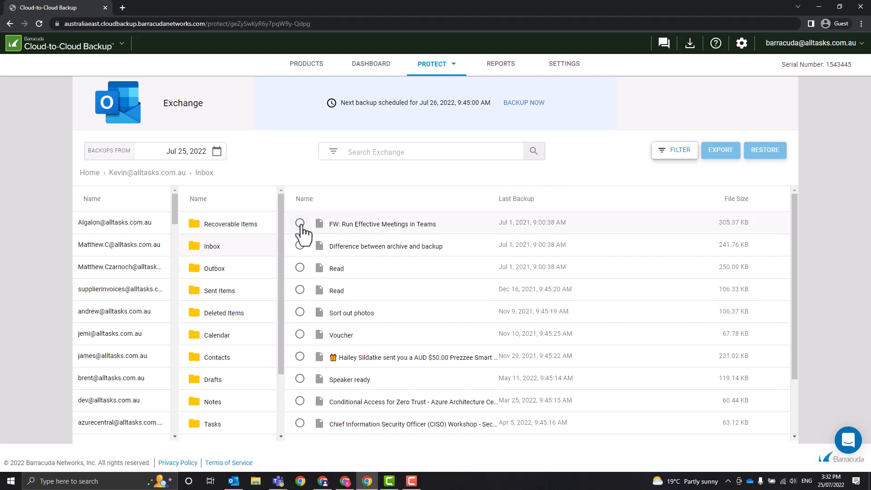
Step: Restore the Run Effective Meetings email to its original location, then deselect it
click(765, 150)
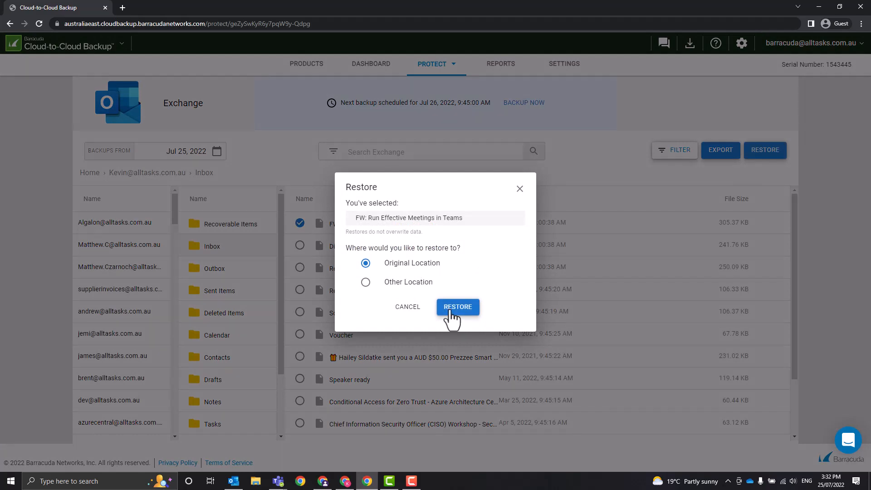
click(457, 306)
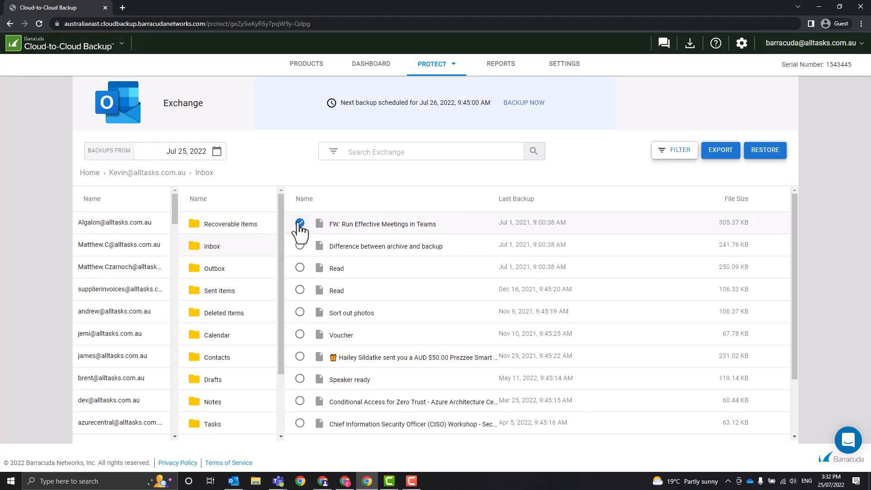
click(300, 224)
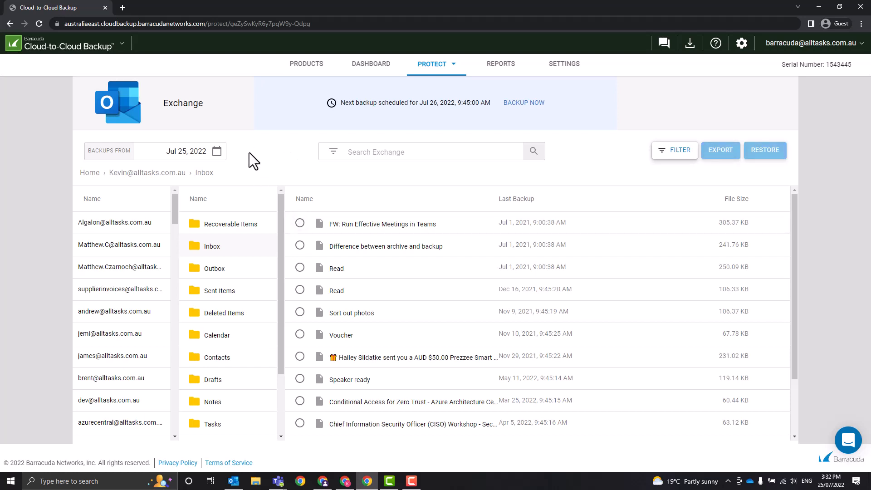
mouse_move(259, 183)
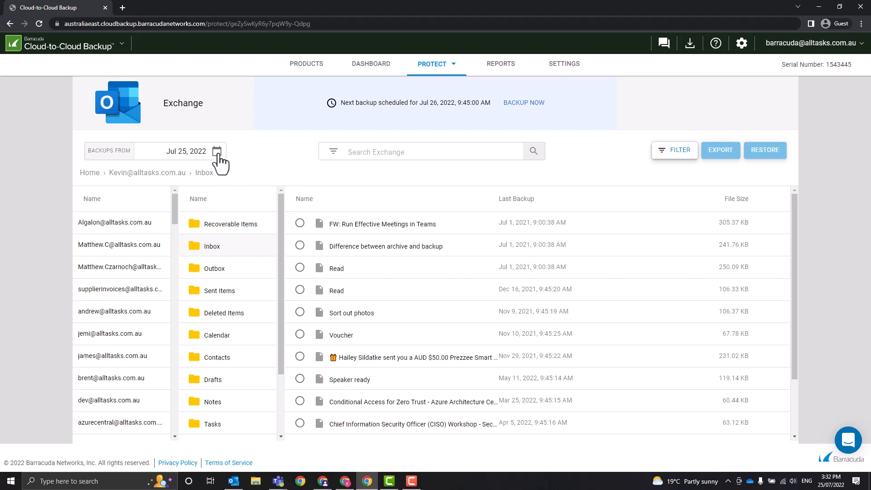
Step: Change the Backups From date to Jul 22, 2022 and browse the mailboxes as of that backup
click(217, 151)
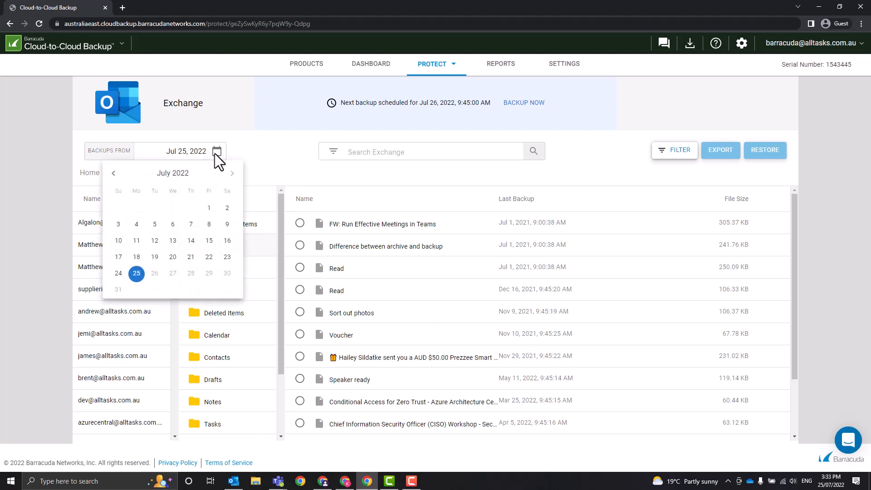
mouse_move(208, 157)
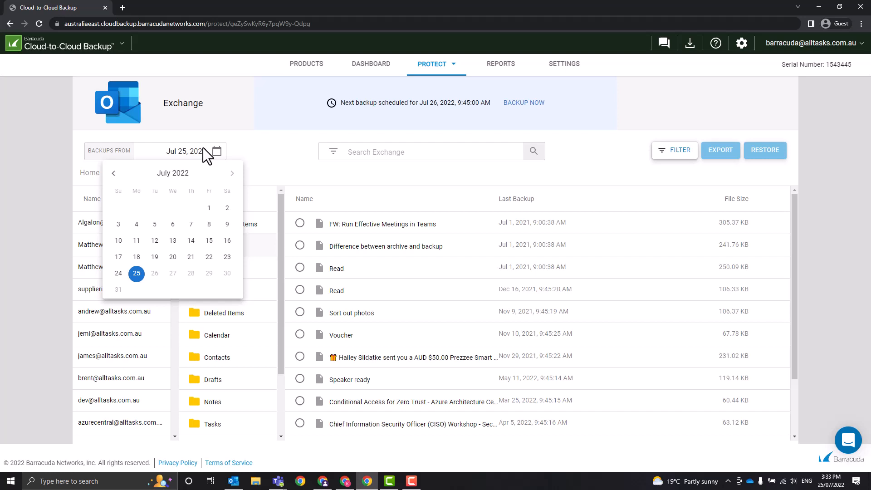
mouse_move(165, 266)
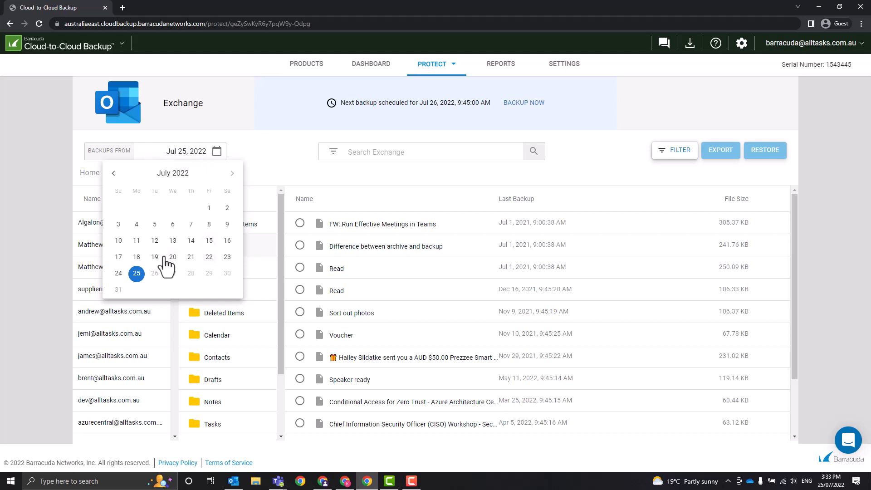
mouse_move(209, 256)
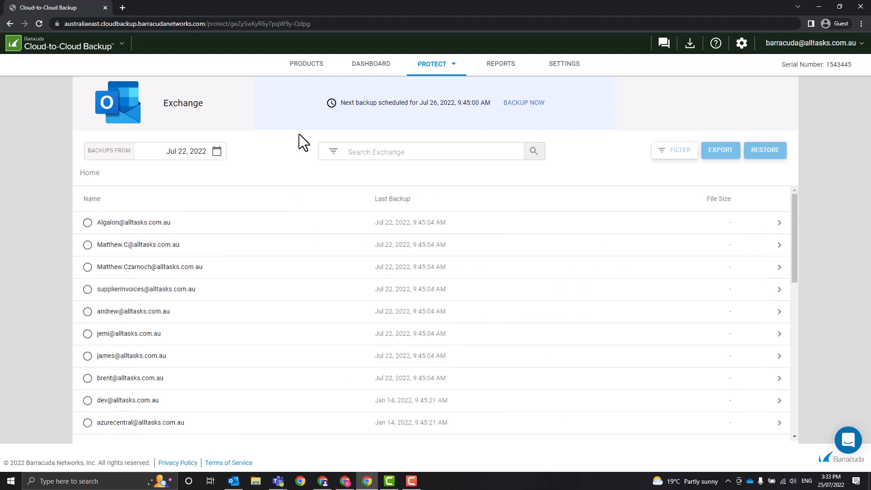
mouse_move(390, 234)
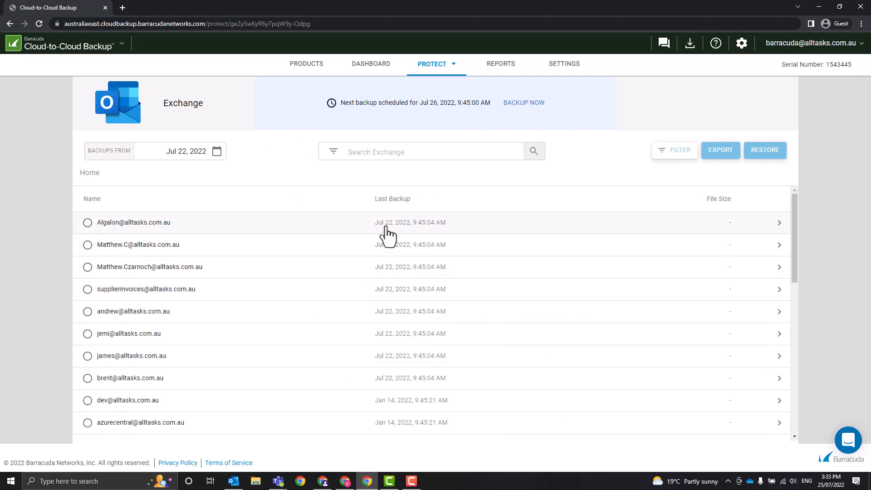
mouse_move(439, 332)
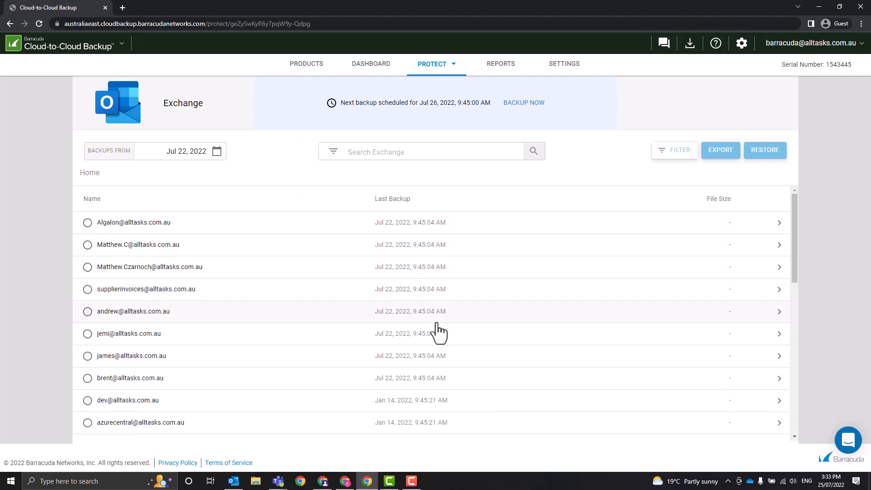
scroll(down, 3)
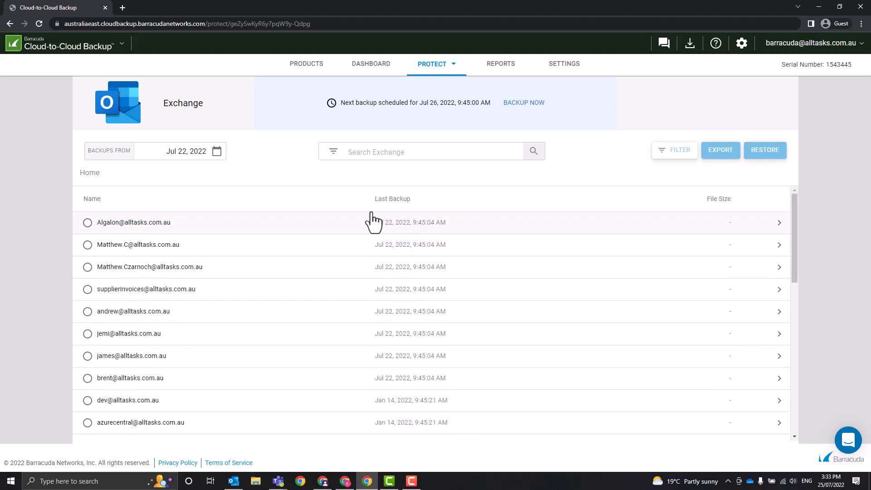
mouse_move(382, 288)
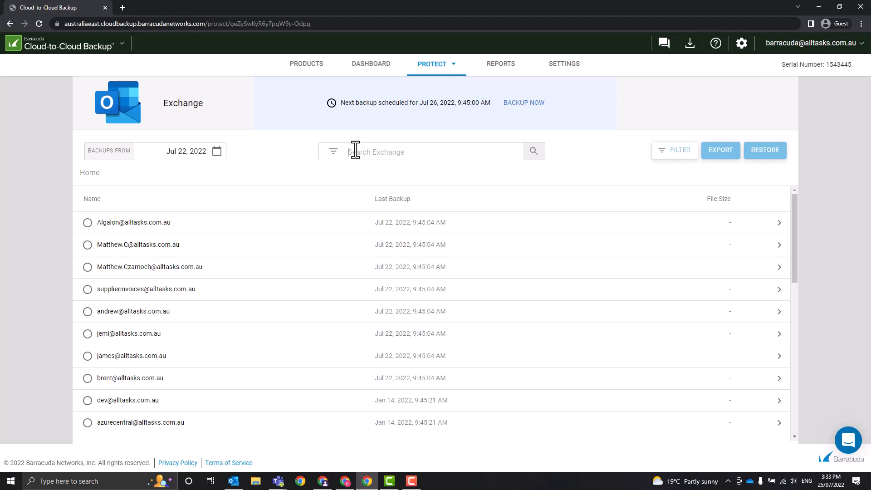
Step: Search for 'Barracuda', review the advanced filter fields (Mailbox, Type, From, Sent, Attachment), then close the filters
text(Barracuda)
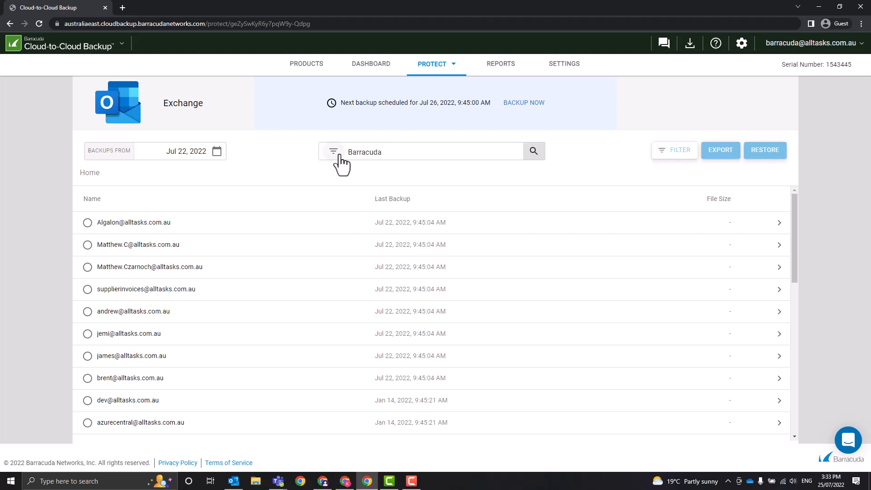
mouse_move(336, 164)
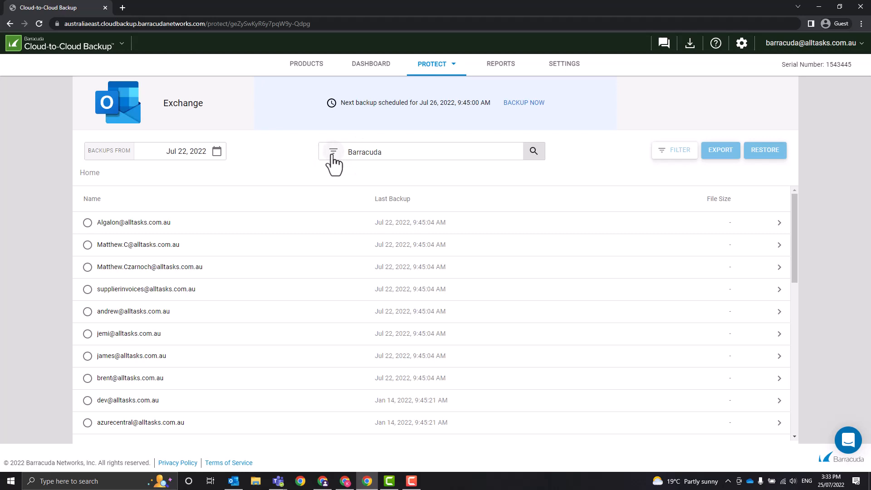
click(333, 152)
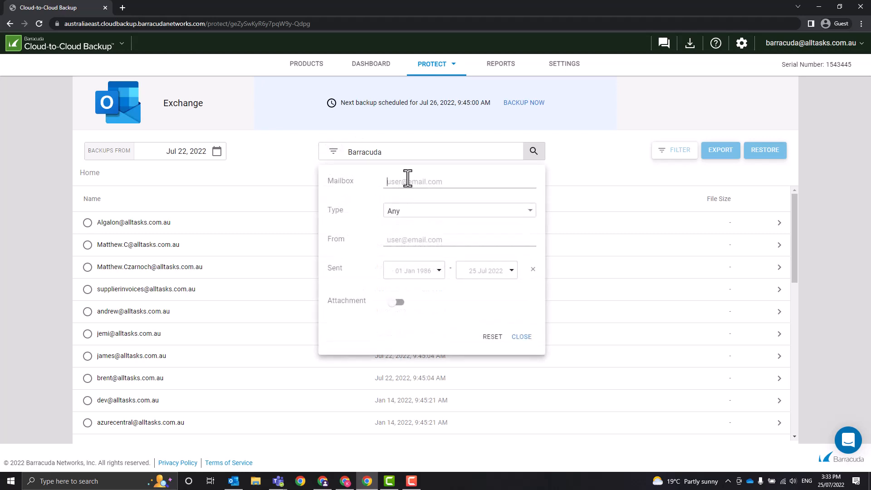
mouse_move(388, 178)
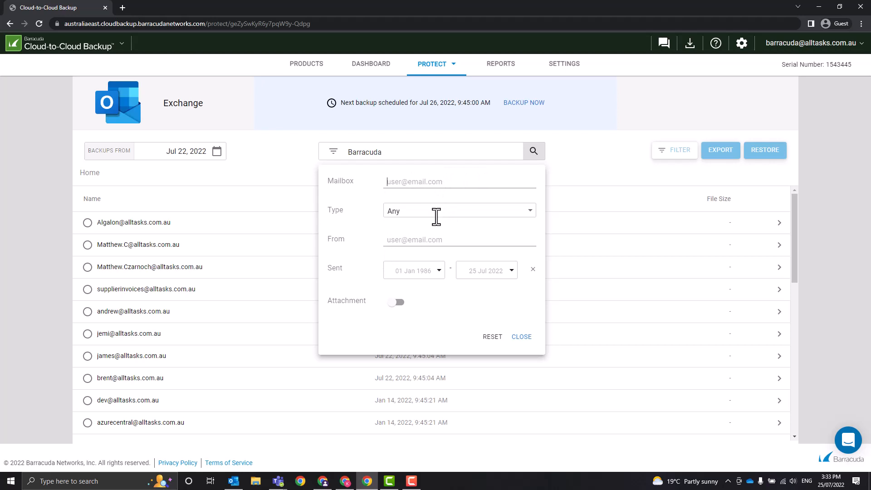
click(459, 210)
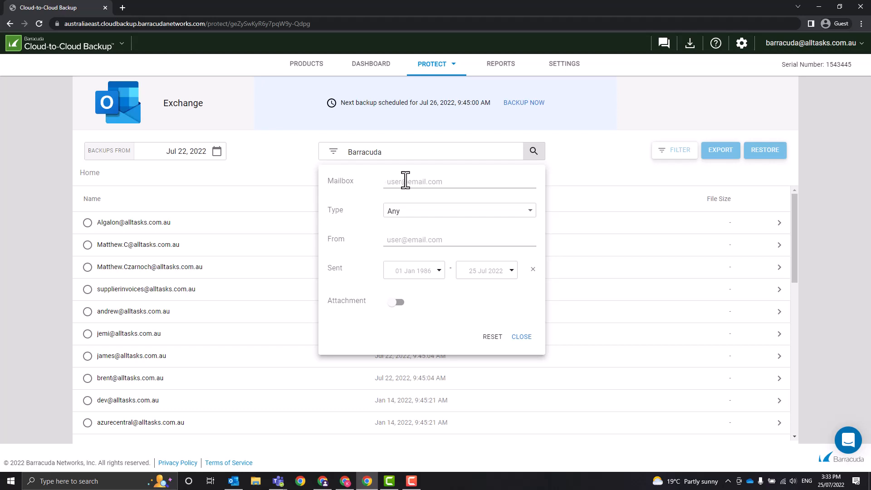
mouse_move(502, 236)
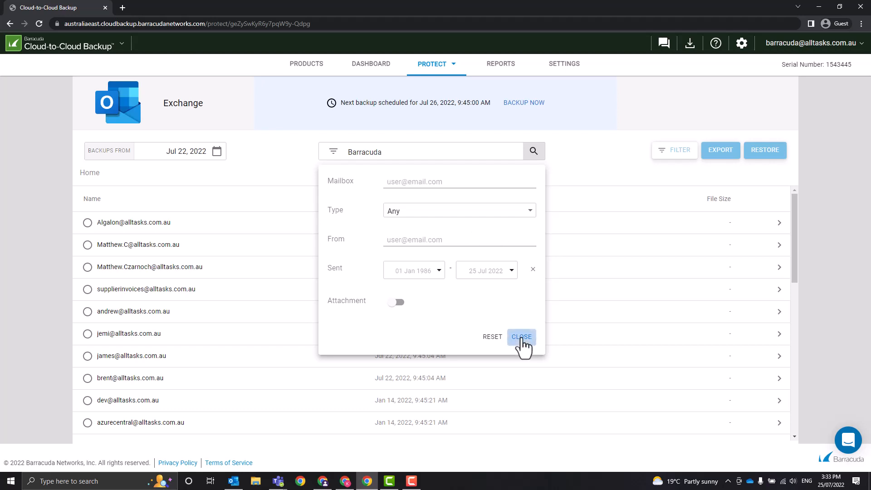
click(520, 336)
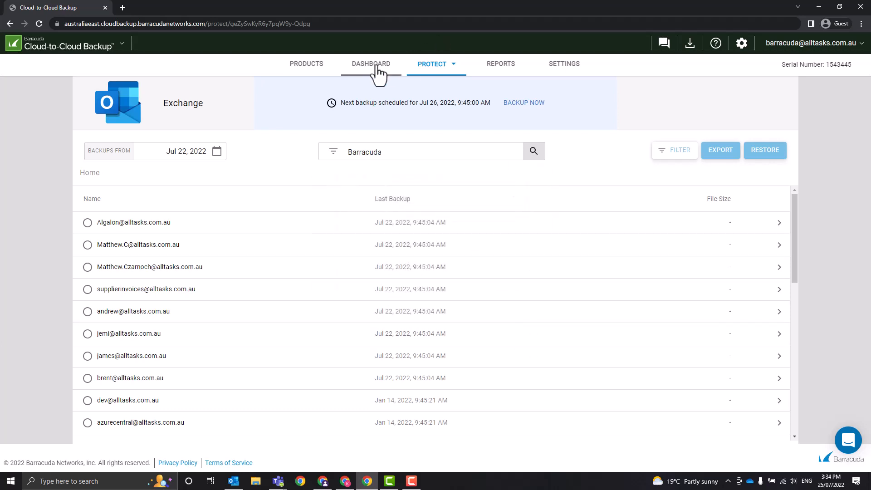
Step: Go to the dashboard, download the first completed Exchange export and keep the file despite the warning
click(370, 63)
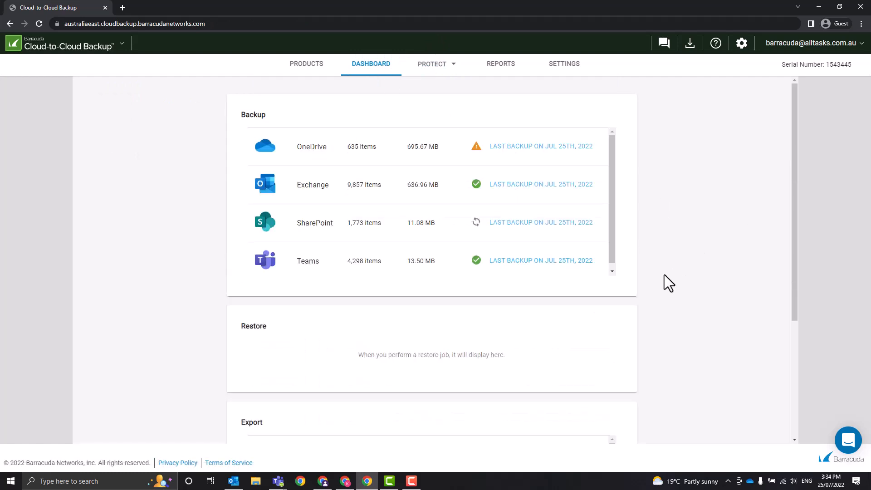
scroll(down, 3)
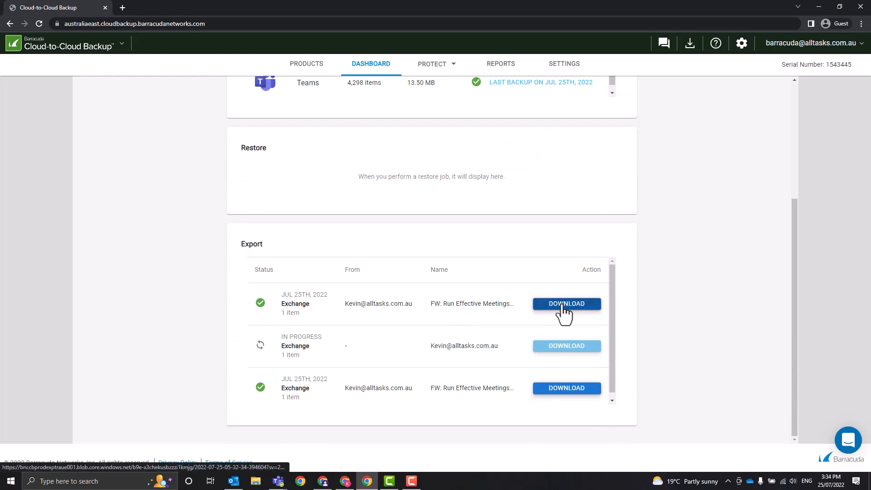
click(566, 302)
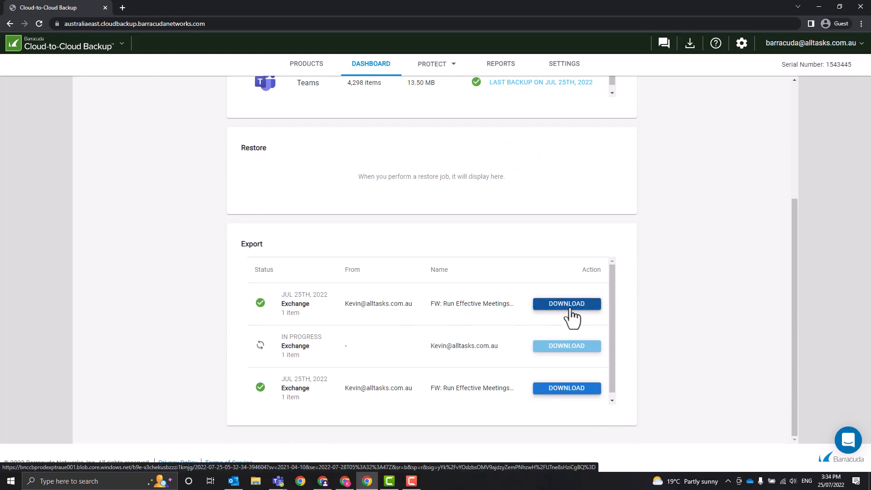
click(566, 304)
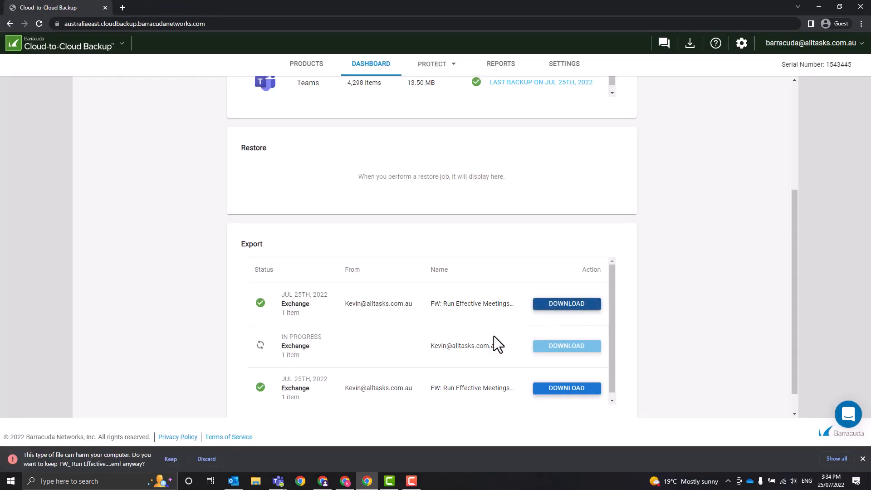
click(170, 458)
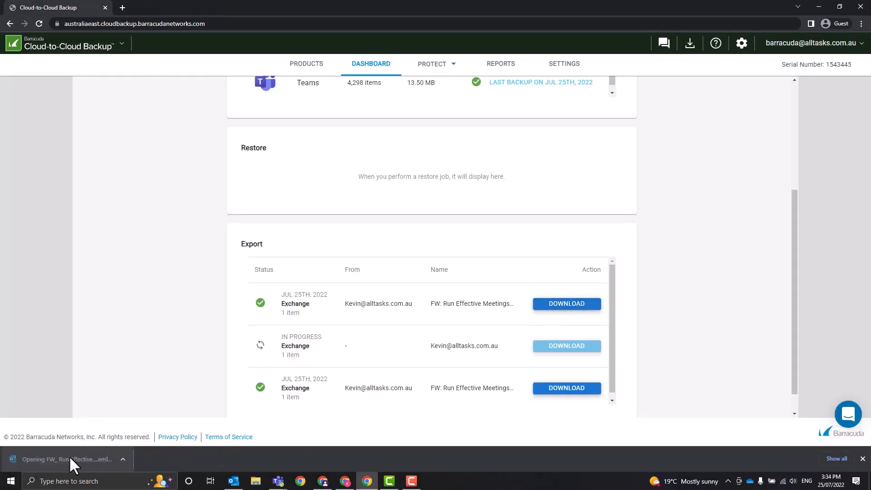
click(63, 458)
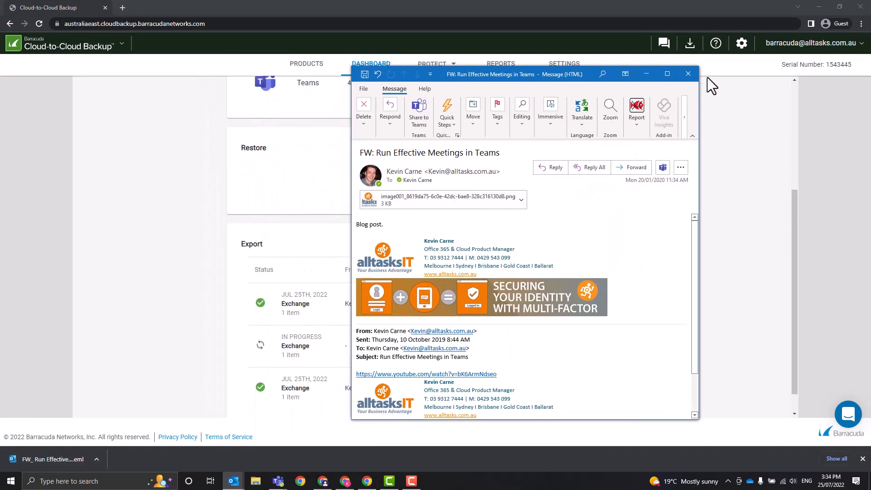
mouse_move(688, 74)
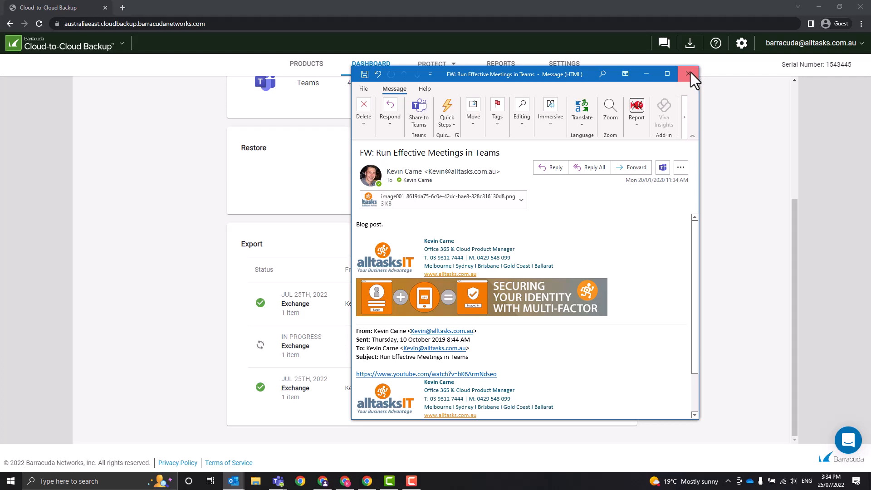
click(689, 74)
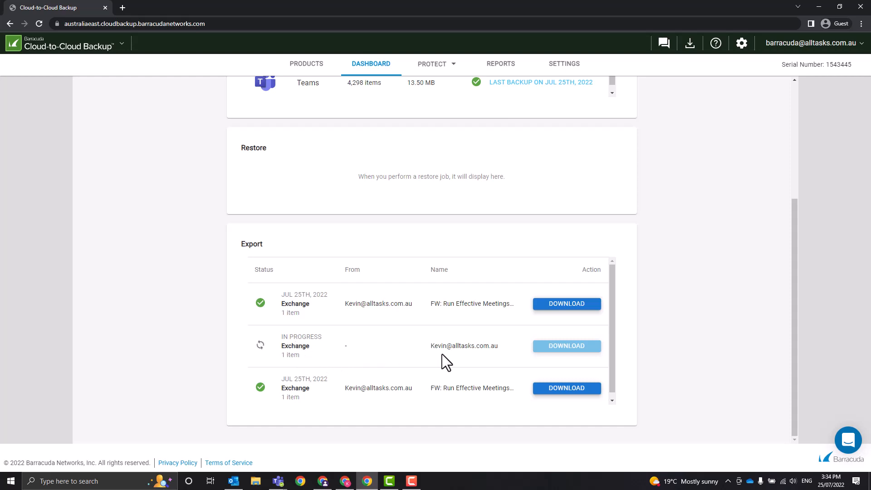
mouse_move(264, 353)
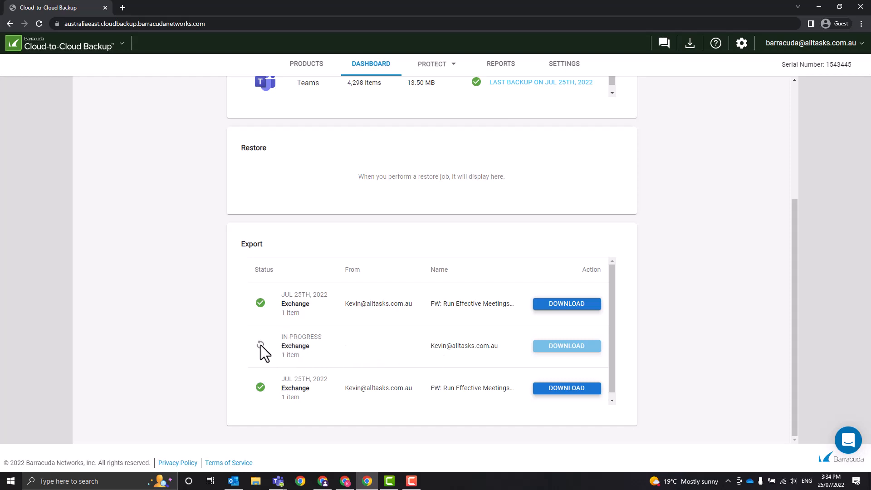
mouse_move(541, 350)
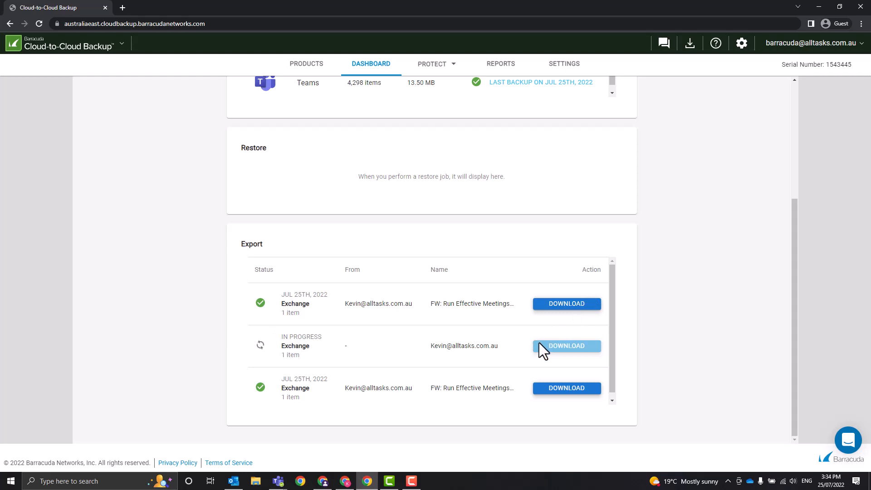
mouse_move(664, 275)
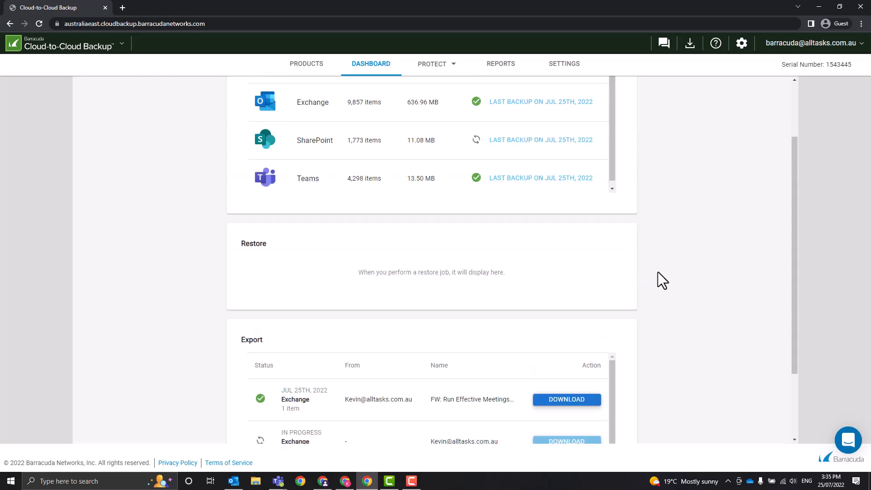
Step: Show the OneDrive protection page from the PROTECT menu and browse the backed-up user accounts
click(433, 63)
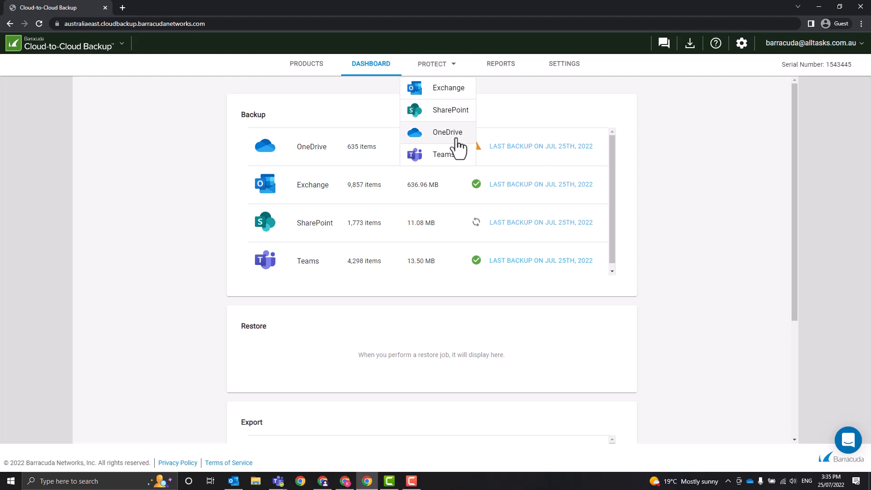
click(447, 133)
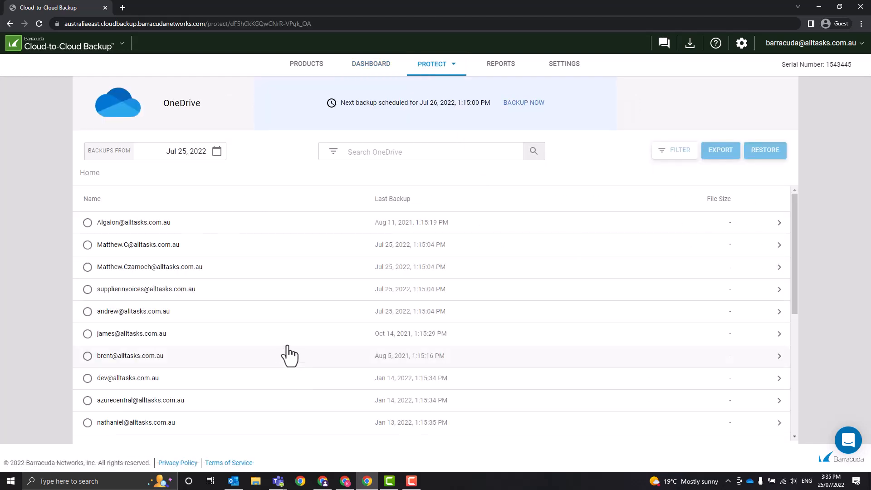
scroll(down, 3)
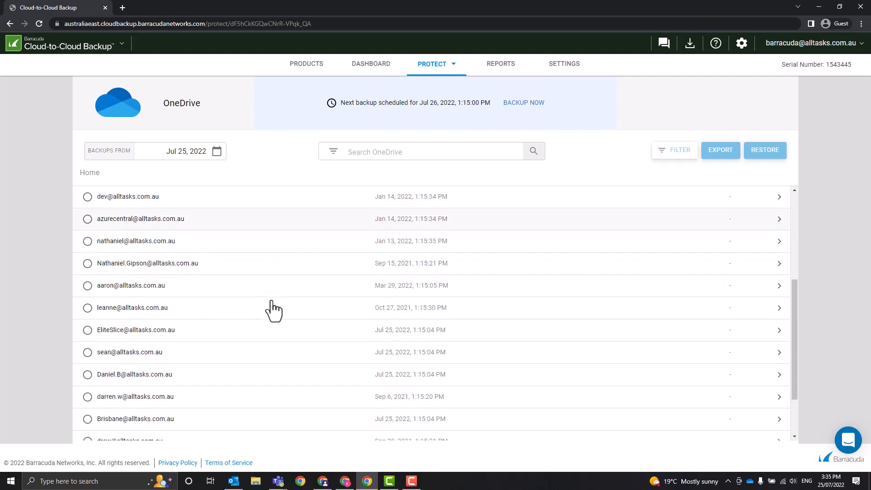
scroll(down, 3)
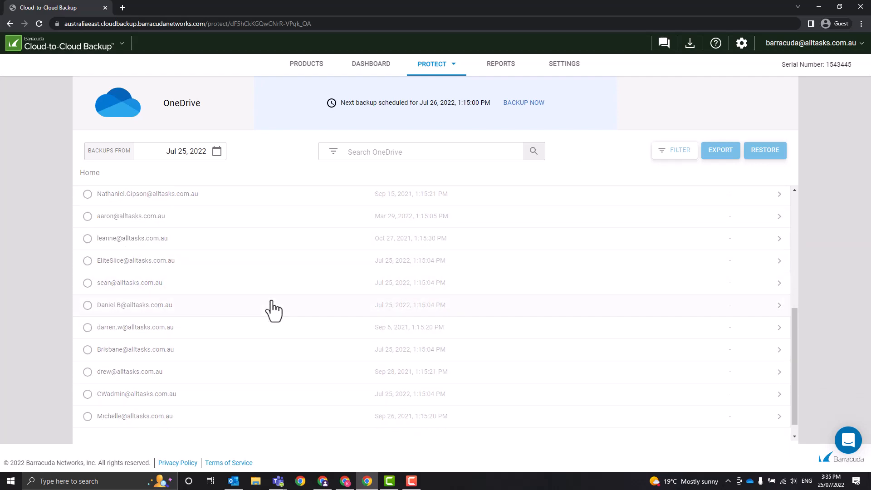
scroll(down, 3)
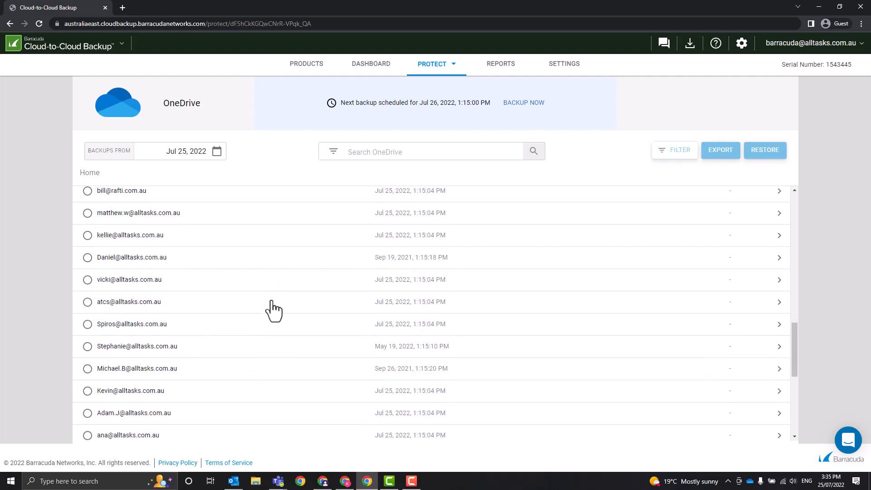
scroll(down, 3)
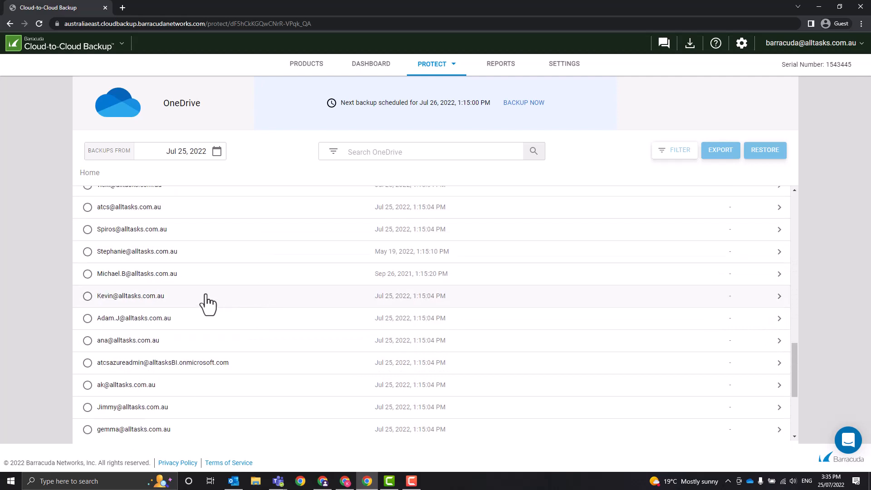
Step: List Kevin's backed-up OneDrive files and tick Document 3.docx for export or restore
click(130, 295)
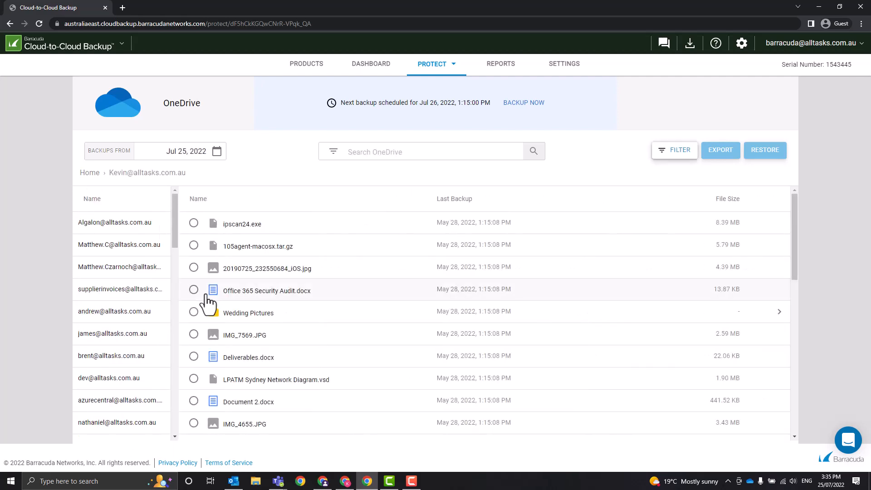
scroll(down, 3)
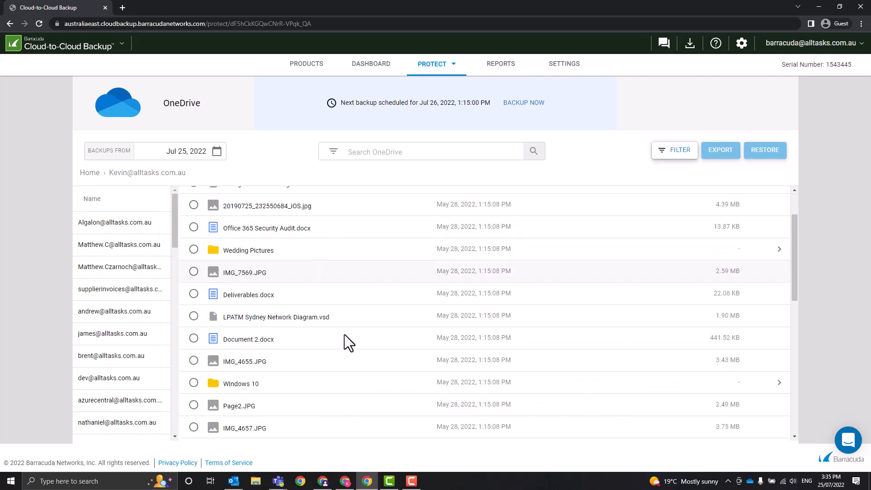
scroll(down, 3)
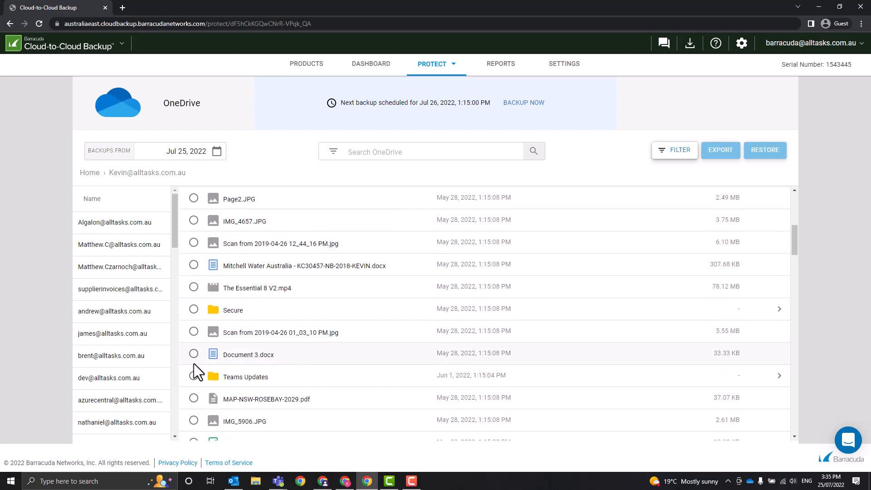
click(193, 353)
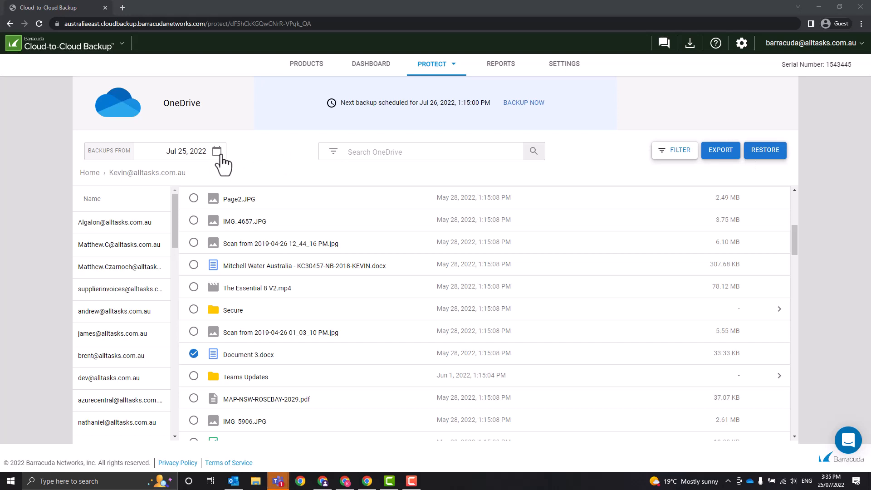
Step: Check the Backups From date picker, then show the PROTECT service list
click(217, 152)
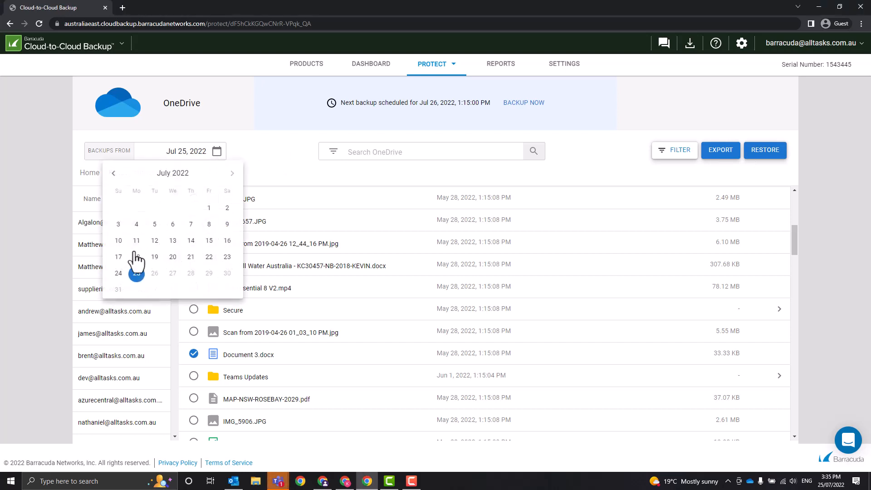
click(136, 273)
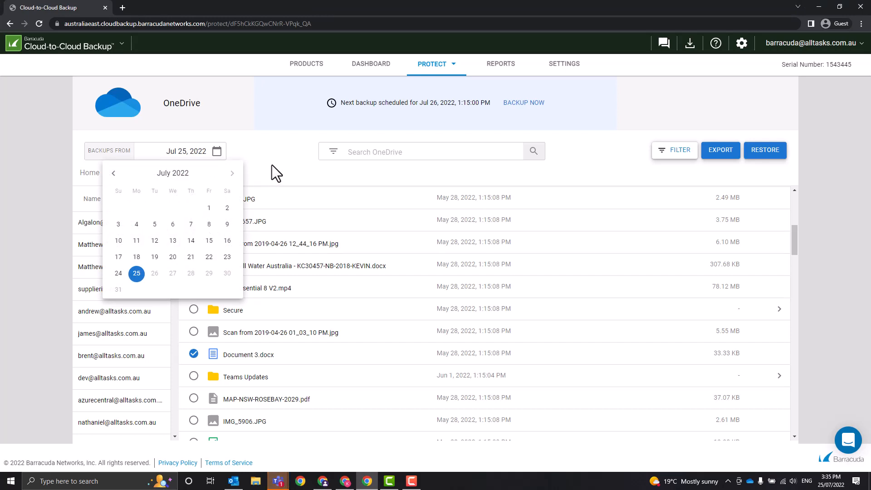
click(436, 64)
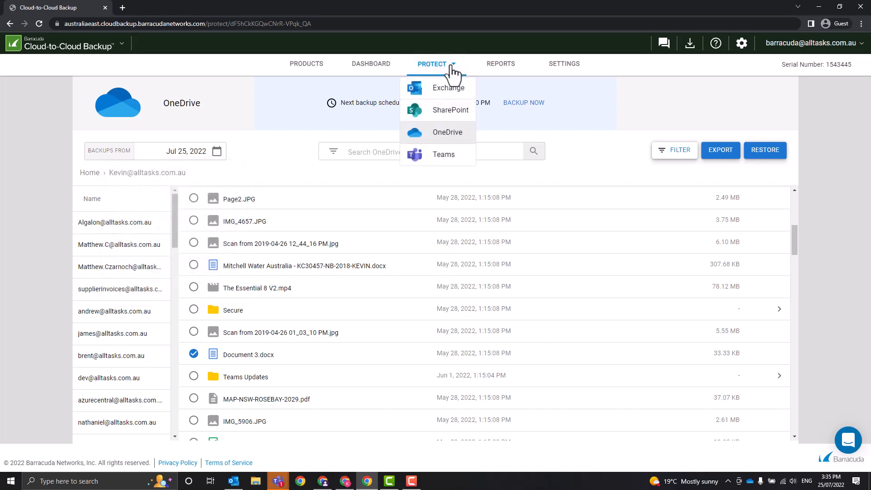
mouse_move(455, 114)
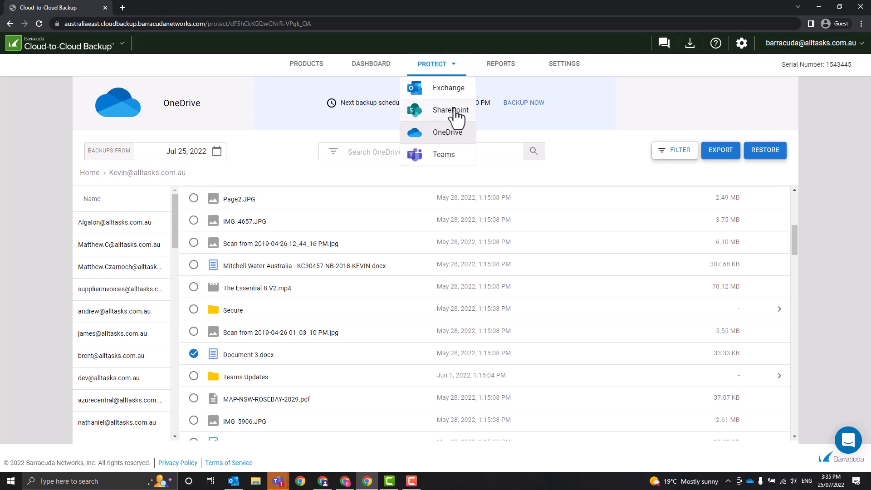
Step: Switch to the SharePoint backup and browse its sites (Operations, Clients, Customers)
click(449, 110)
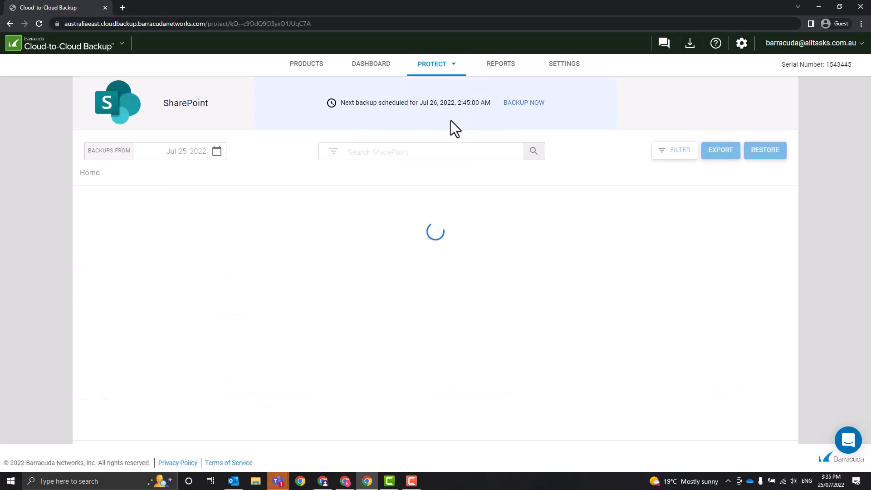
click(523, 103)
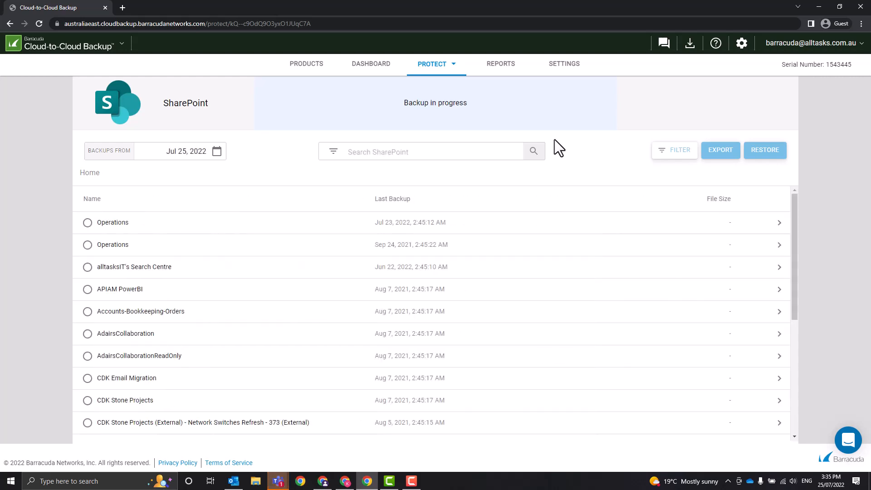
mouse_move(426, 272)
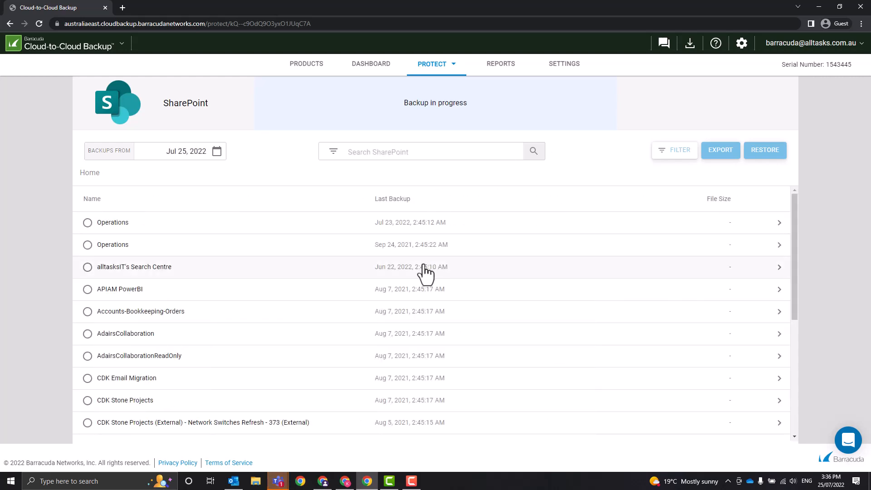
scroll(down, 3)
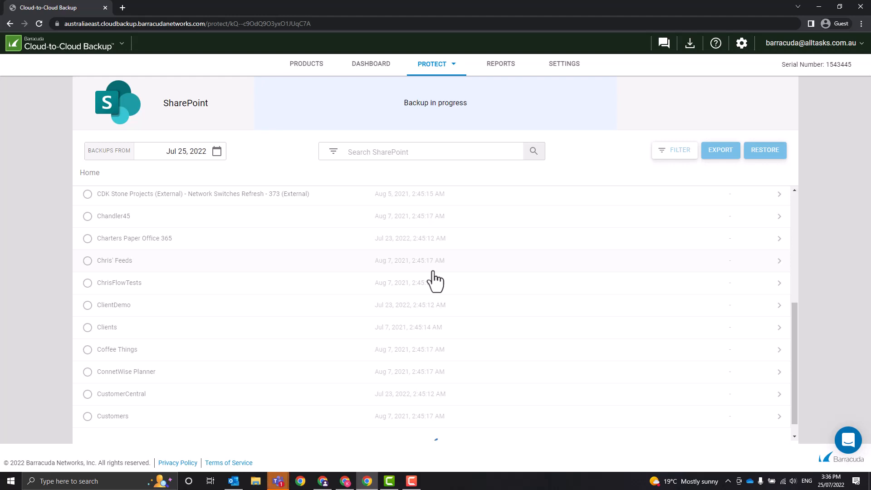
scroll(down, 3)
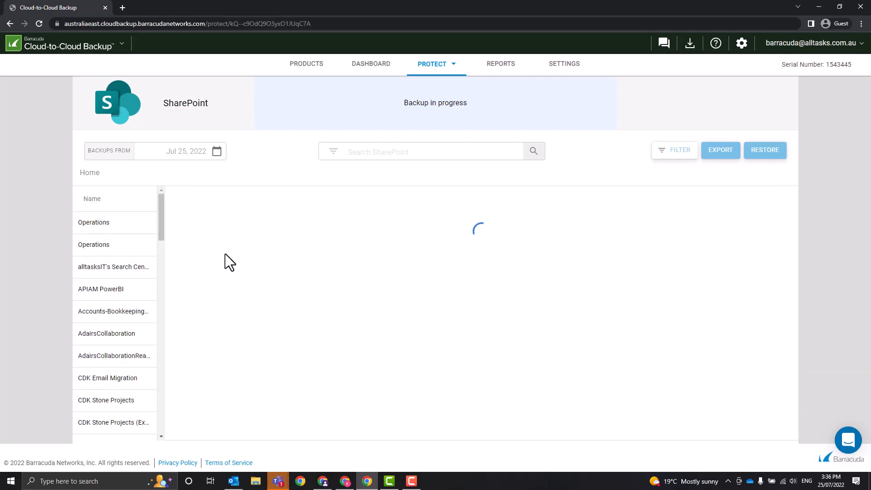
Step: Show the Operations site's backed-up lists and dismiss the search filter options
click(94, 222)
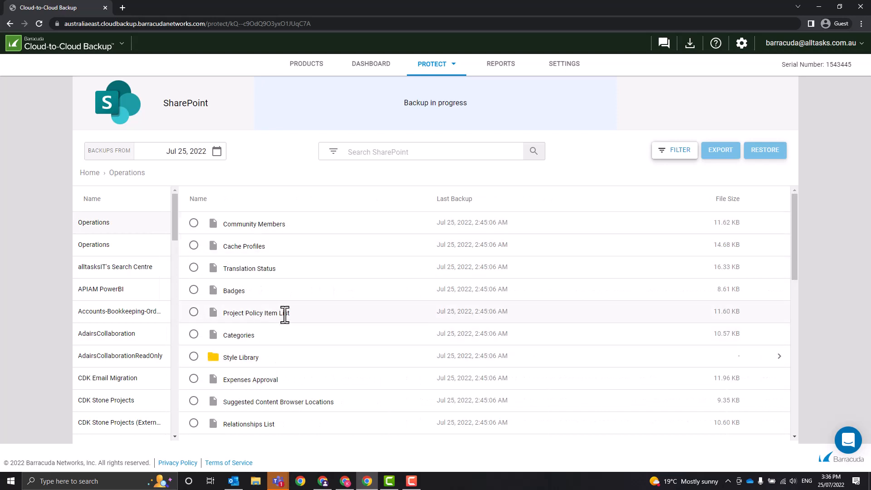
mouse_move(284, 209)
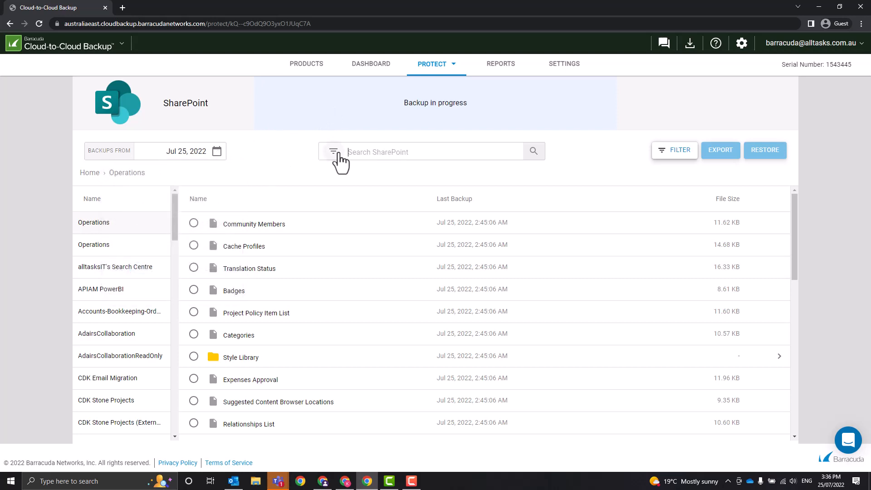
click(333, 152)
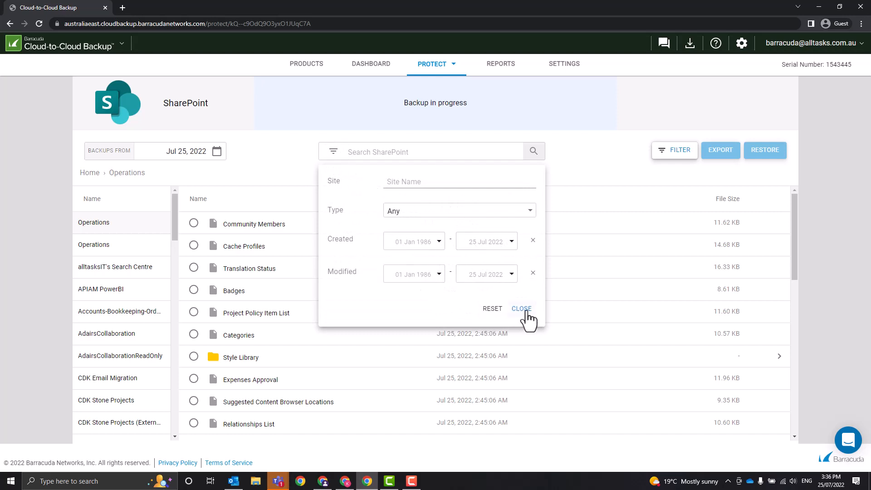
click(520, 308)
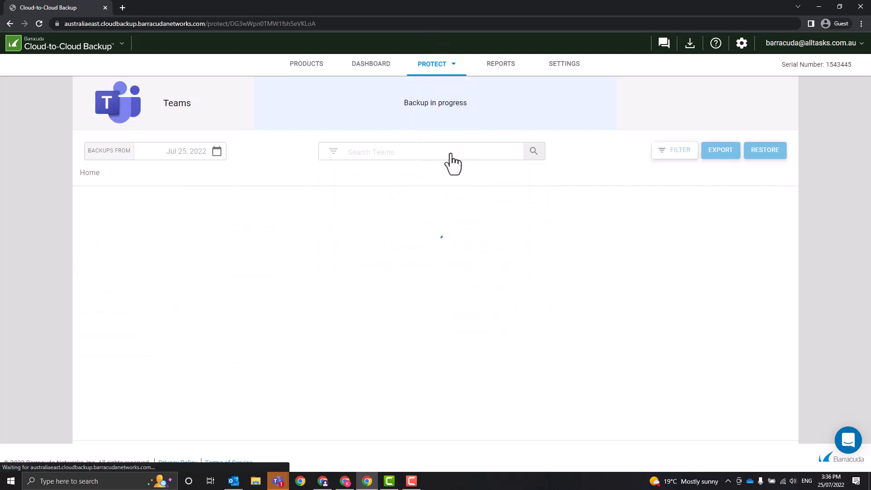
Step: Switch to the Teams backup and browse into The Projects Team's mailbox folder
click(435, 64)
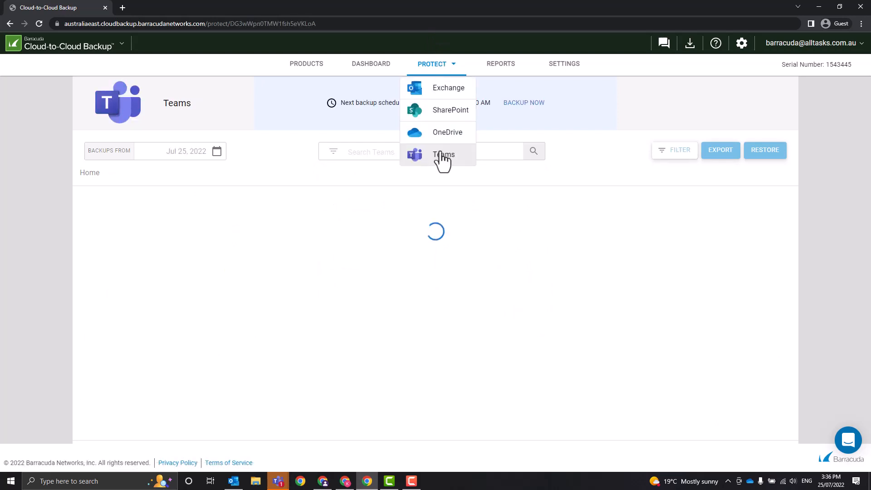
click(444, 154)
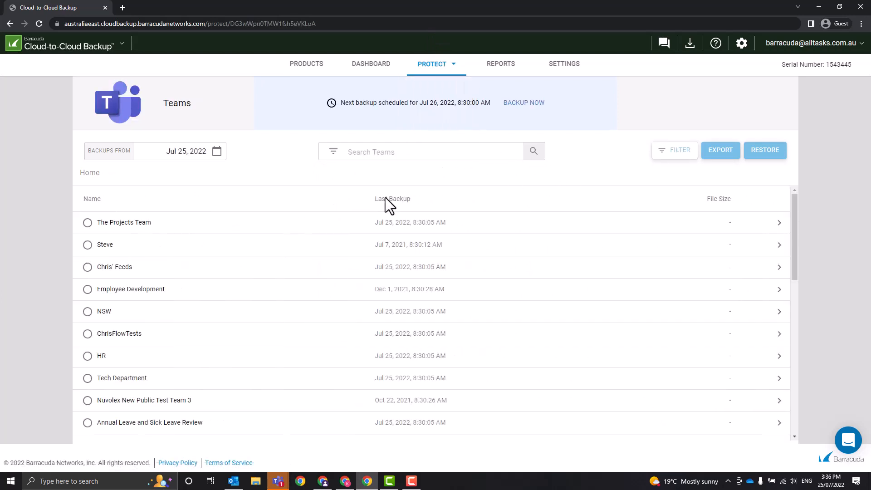
scroll(down, 3)
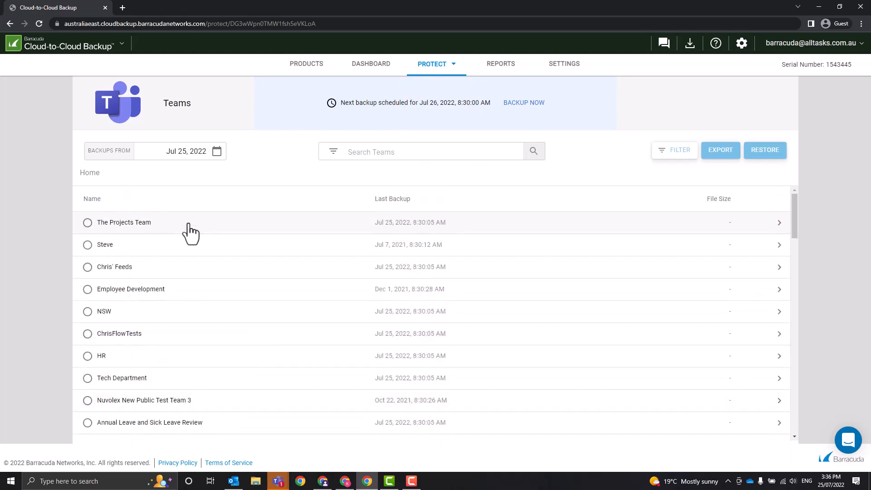
click(124, 222)
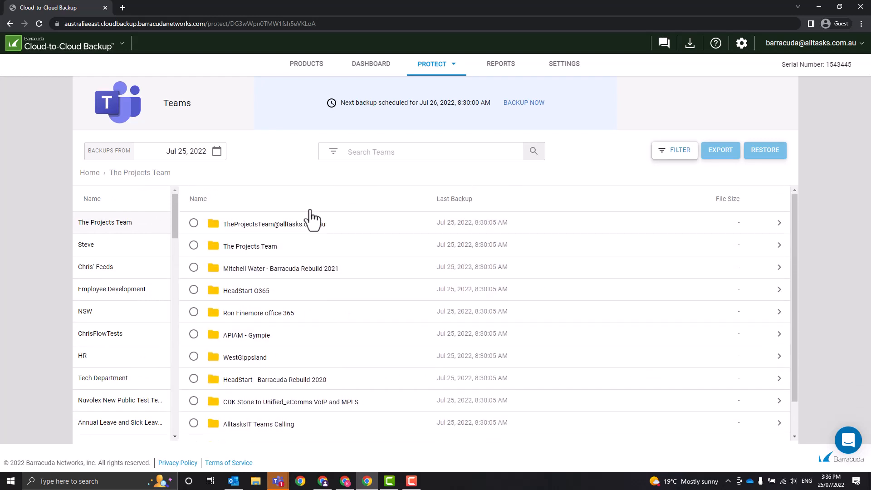
mouse_move(322, 233)
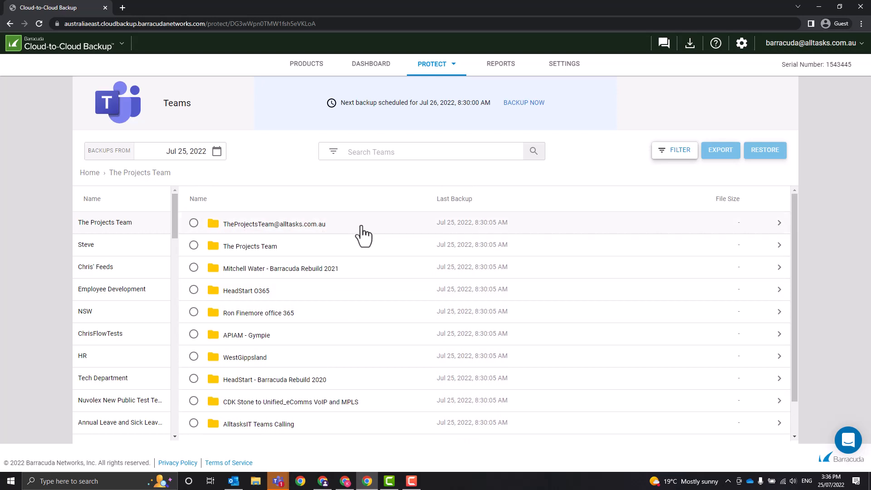
mouse_move(244, 236)
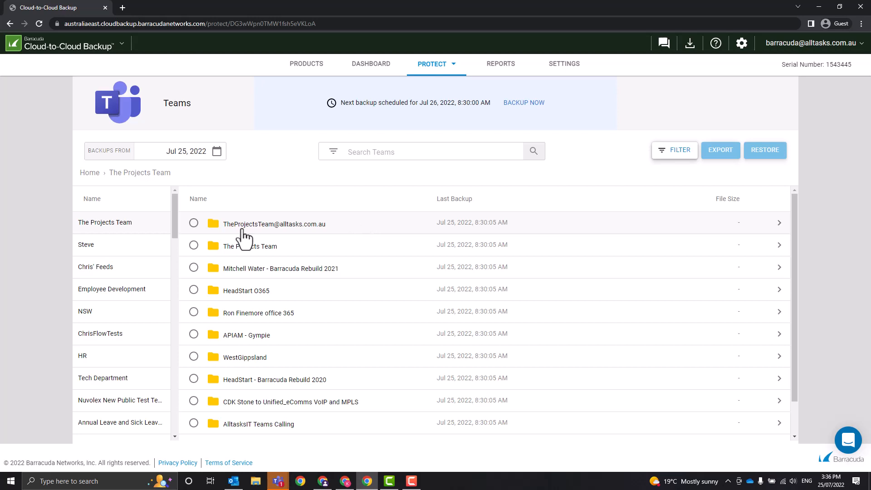
click(273, 223)
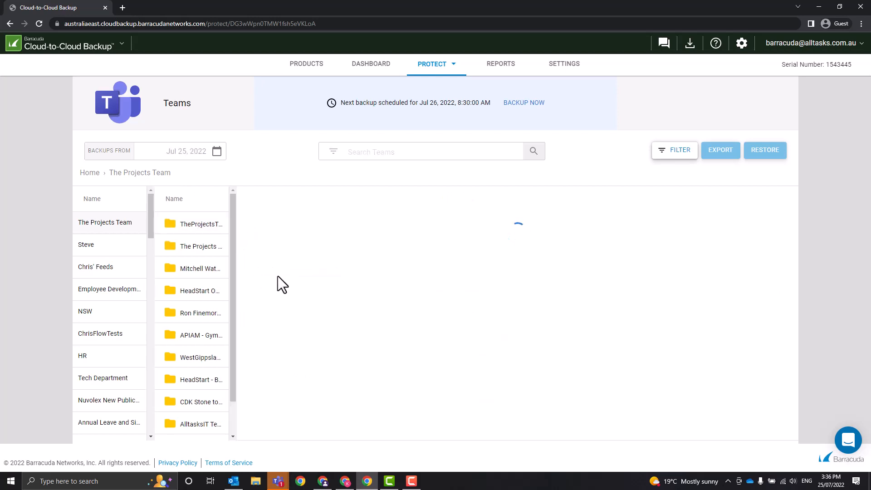
Step: View the mailbox subfolders such as Archive, Clutter, Sent Items and Outbox
click(202, 223)
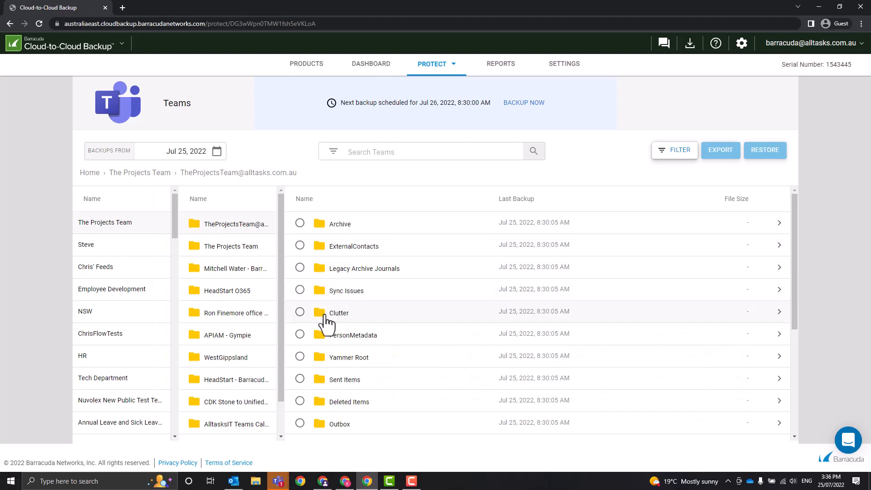
click(339, 312)
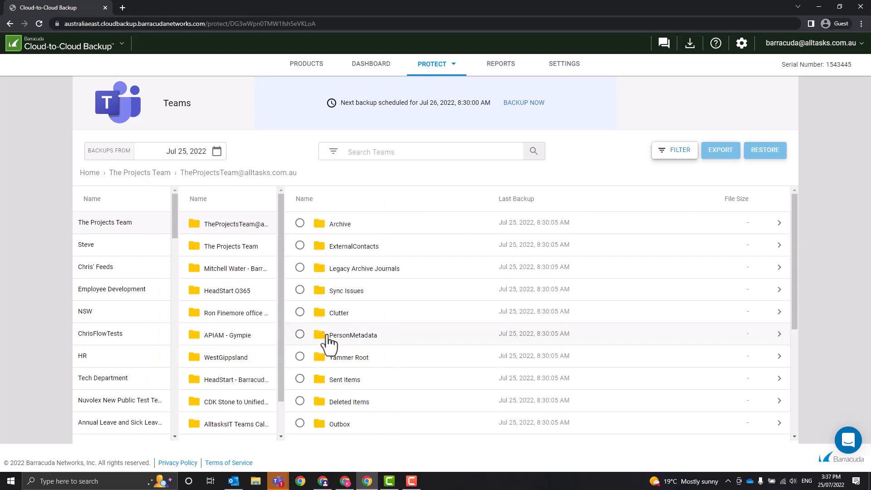
mouse_move(547, 136)
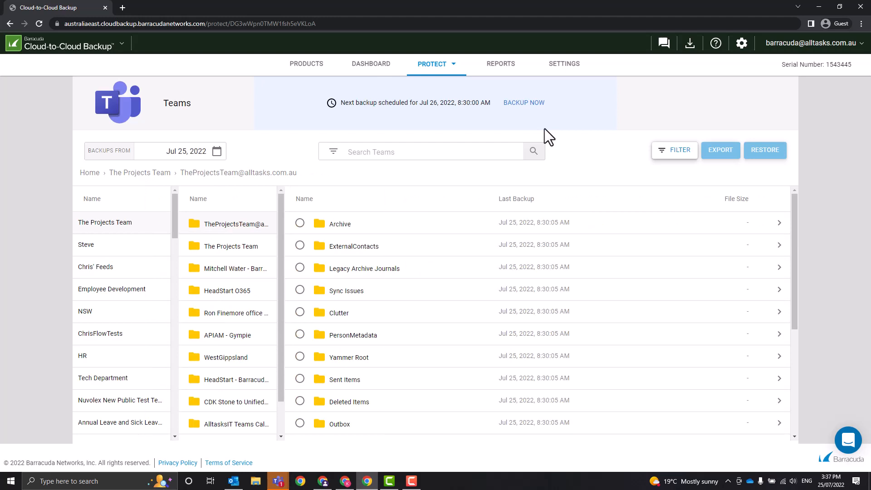
mouse_move(563, 78)
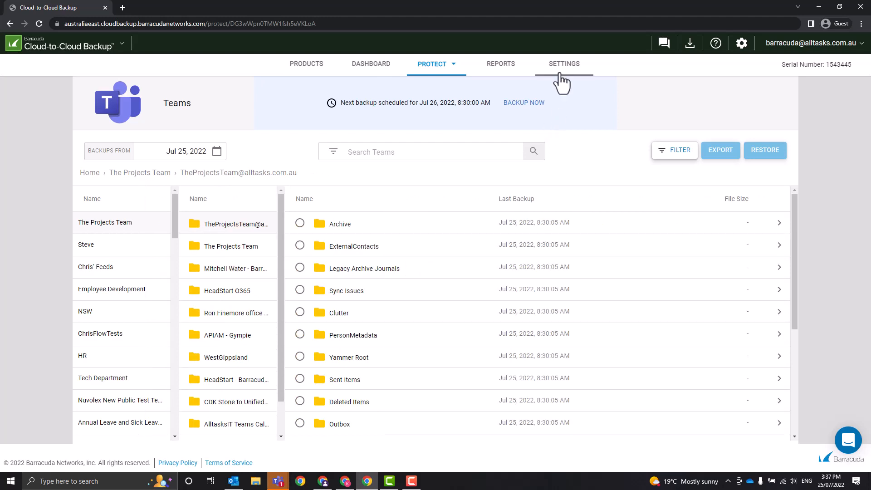
Step: Review the Settings page down to the Privacy section
click(564, 63)
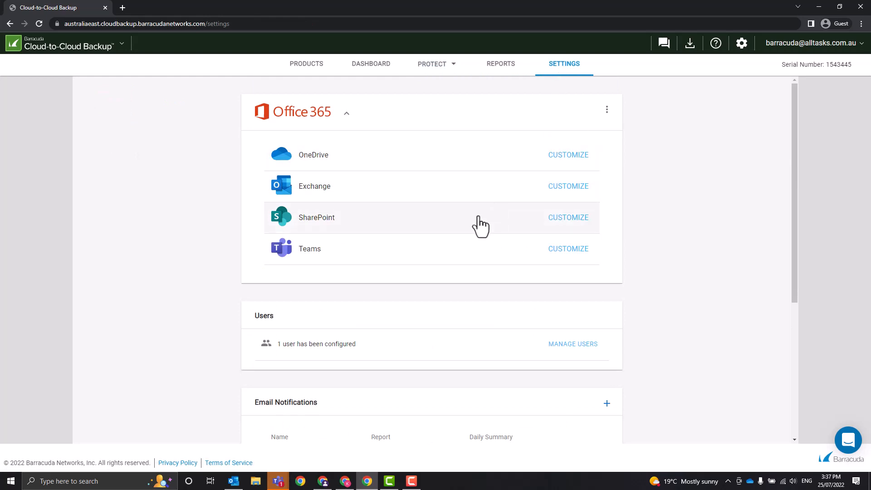
scroll(down, 3)
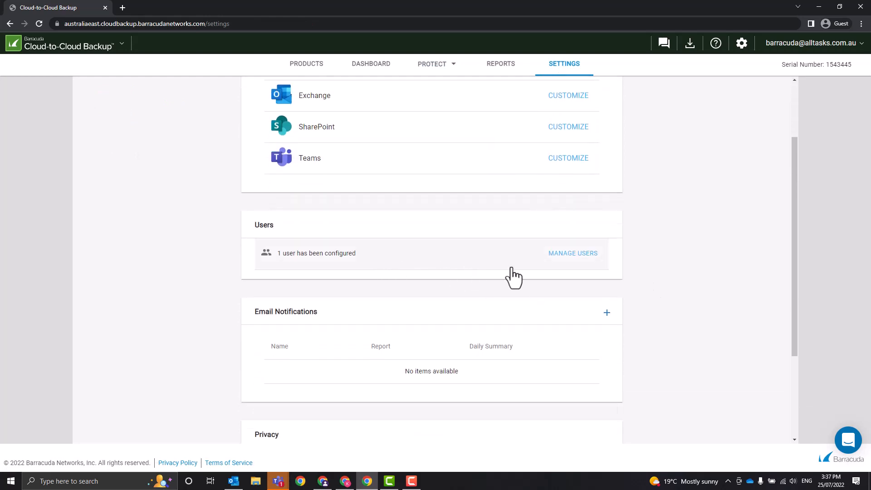
scroll(down, 3)
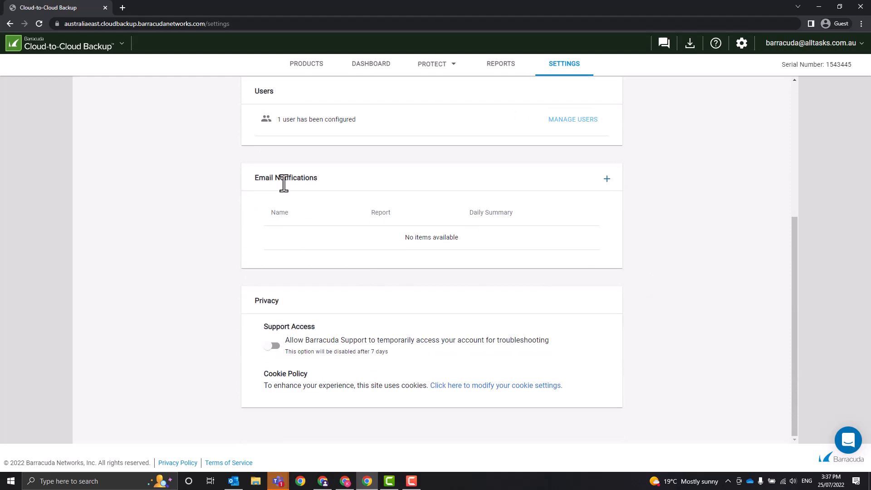